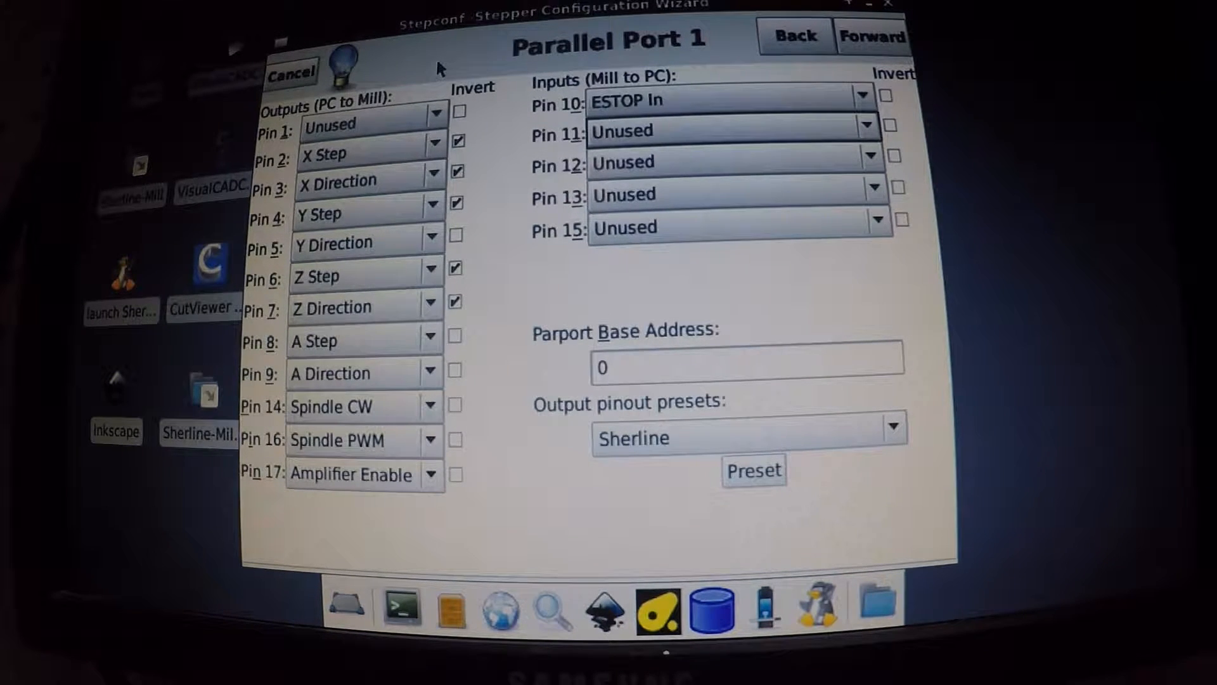
# Bring up the function list for parallel port input pin 11 to assign Probe In.
pyautogui.click(730, 99)
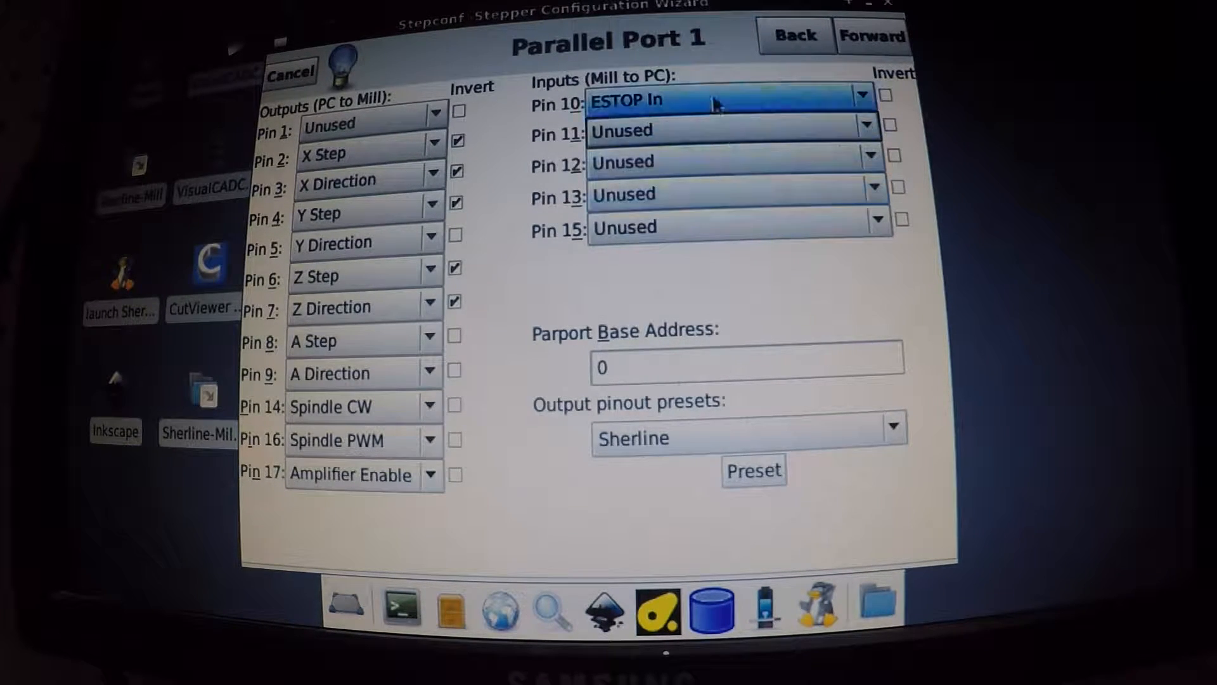
pyautogui.click(867, 129)
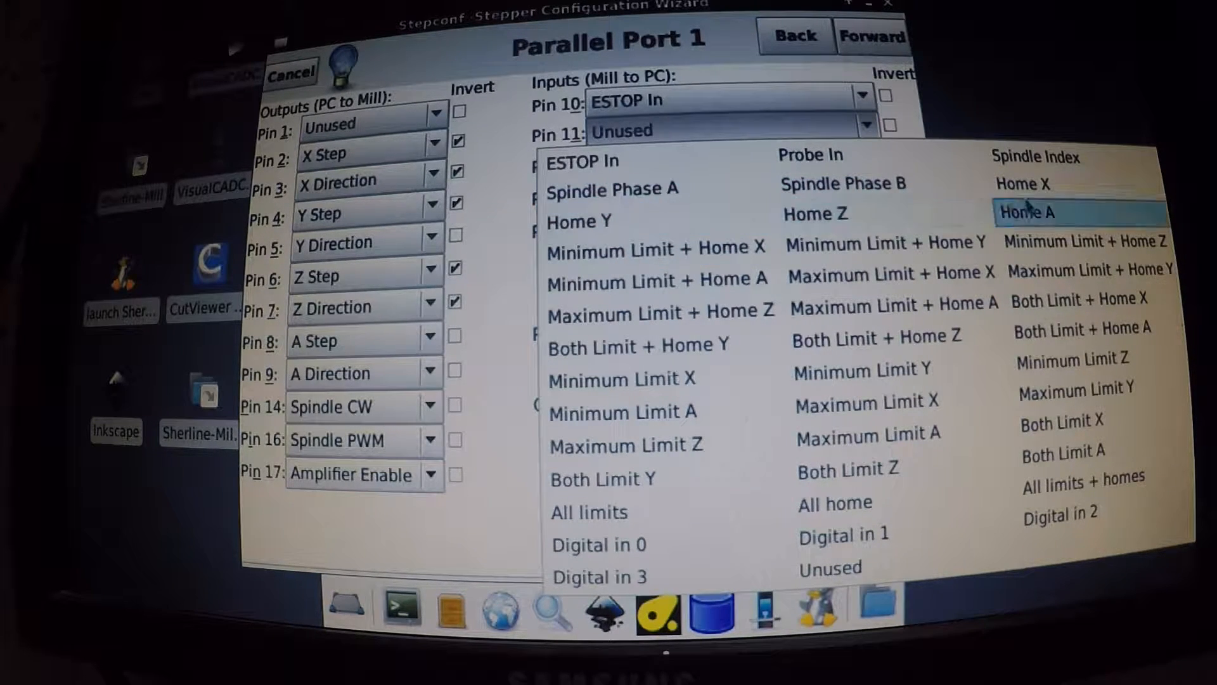
pyautogui.moveTo(587, 511)
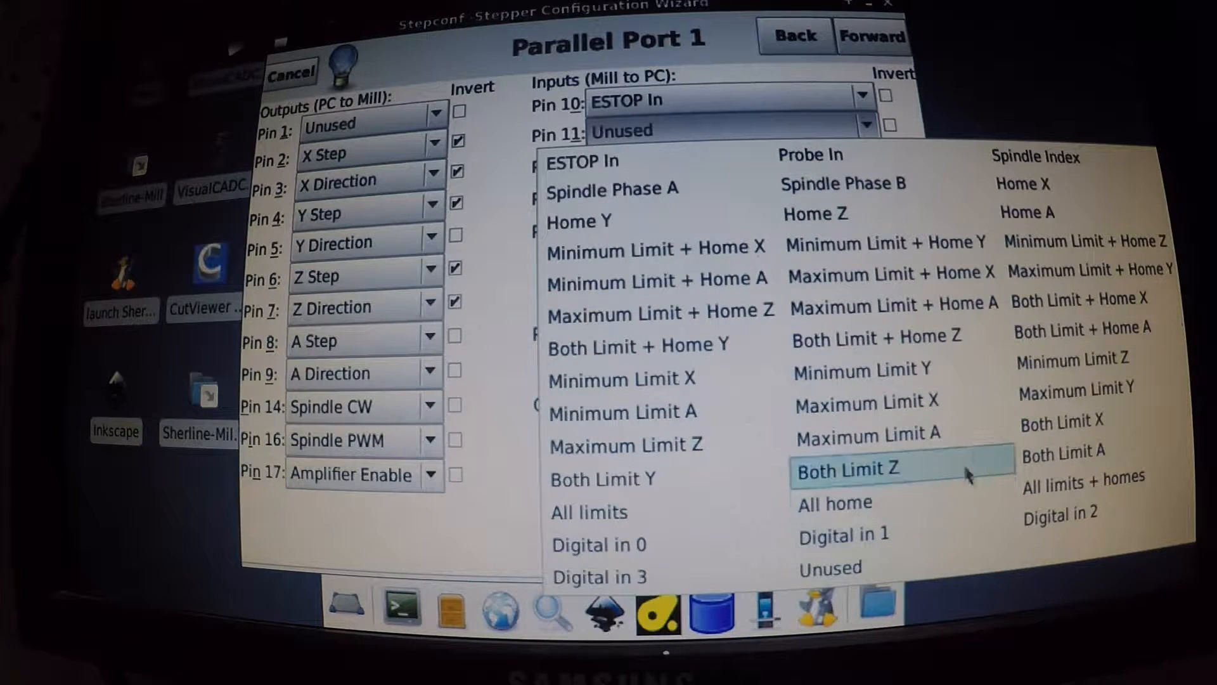
pyautogui.moveTo(830, 154)
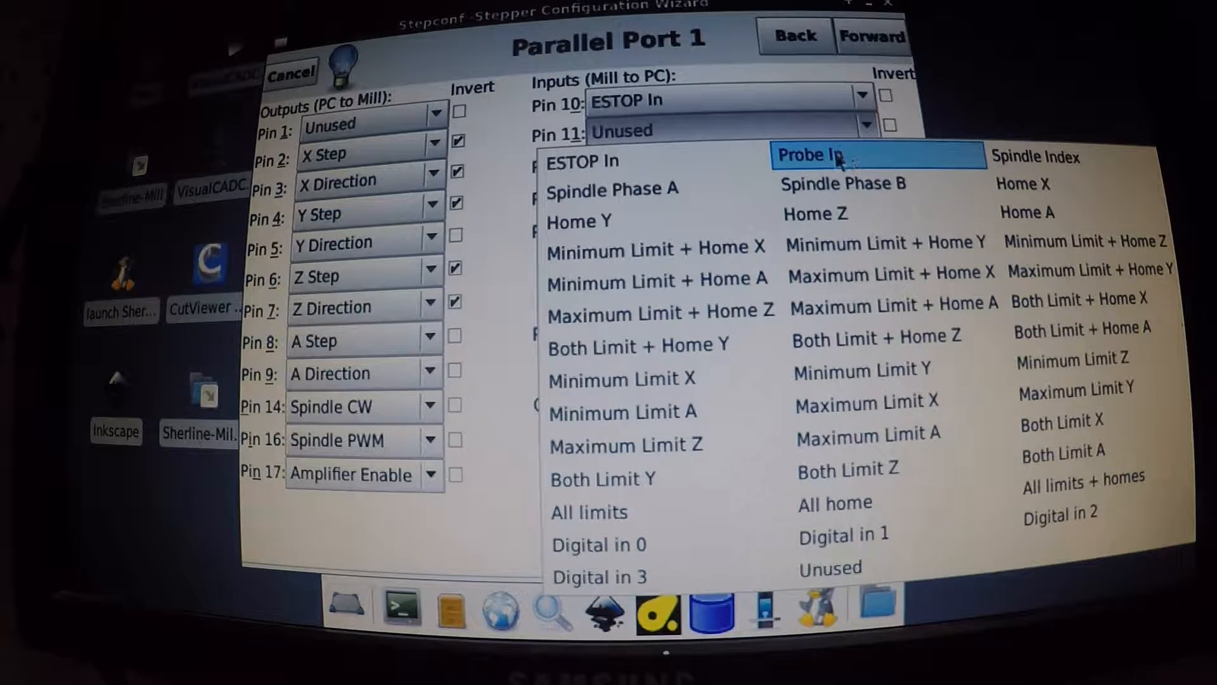
pyautogui.moveTo(853, 182)
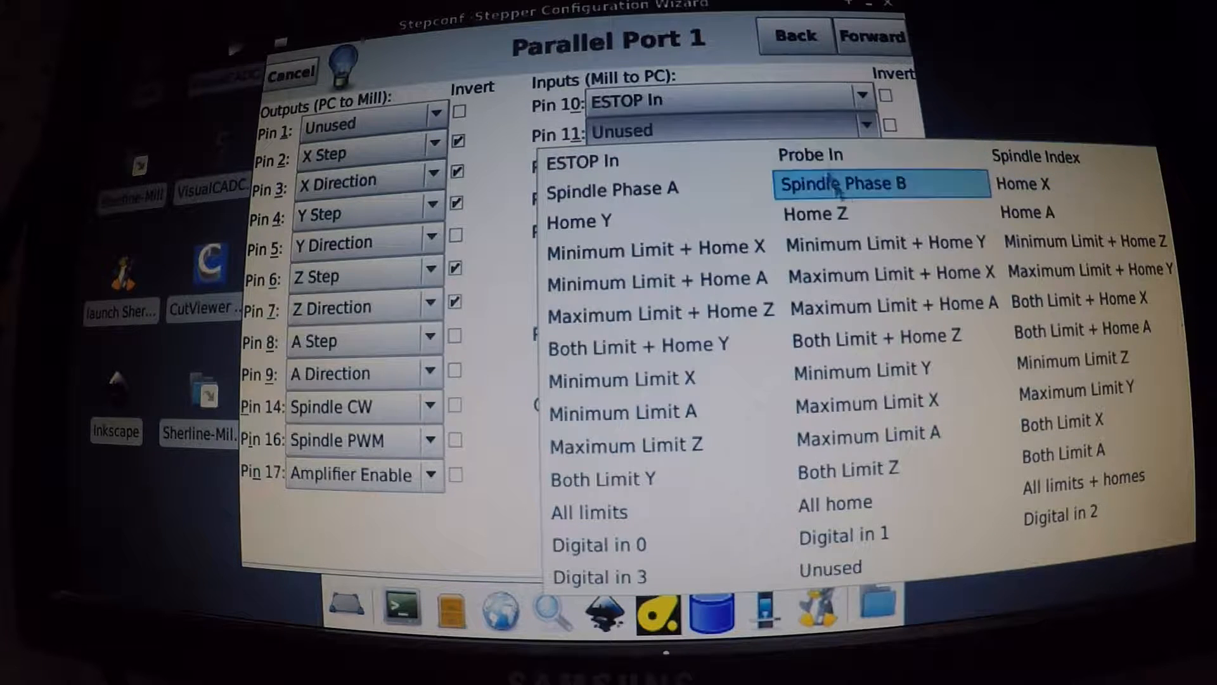
pyautogui.moveTo(1083, 479)
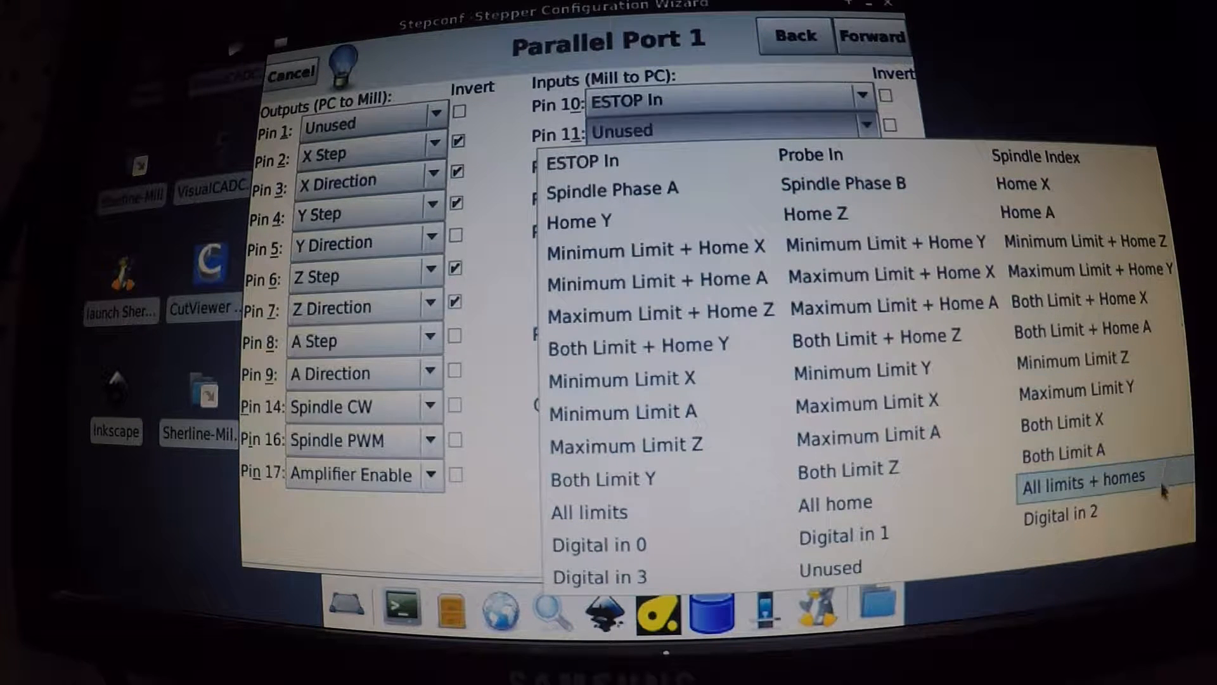
pyautogui.moveTo(834, 503)
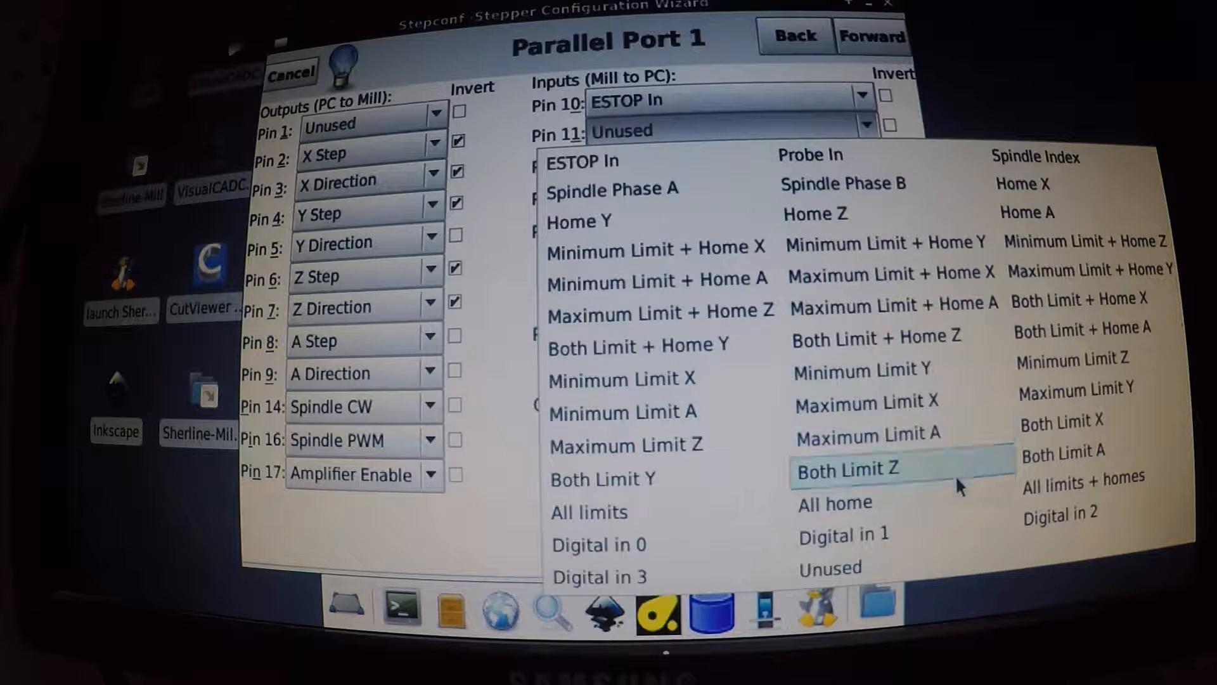
pyautogui.moveTo(663, 479)
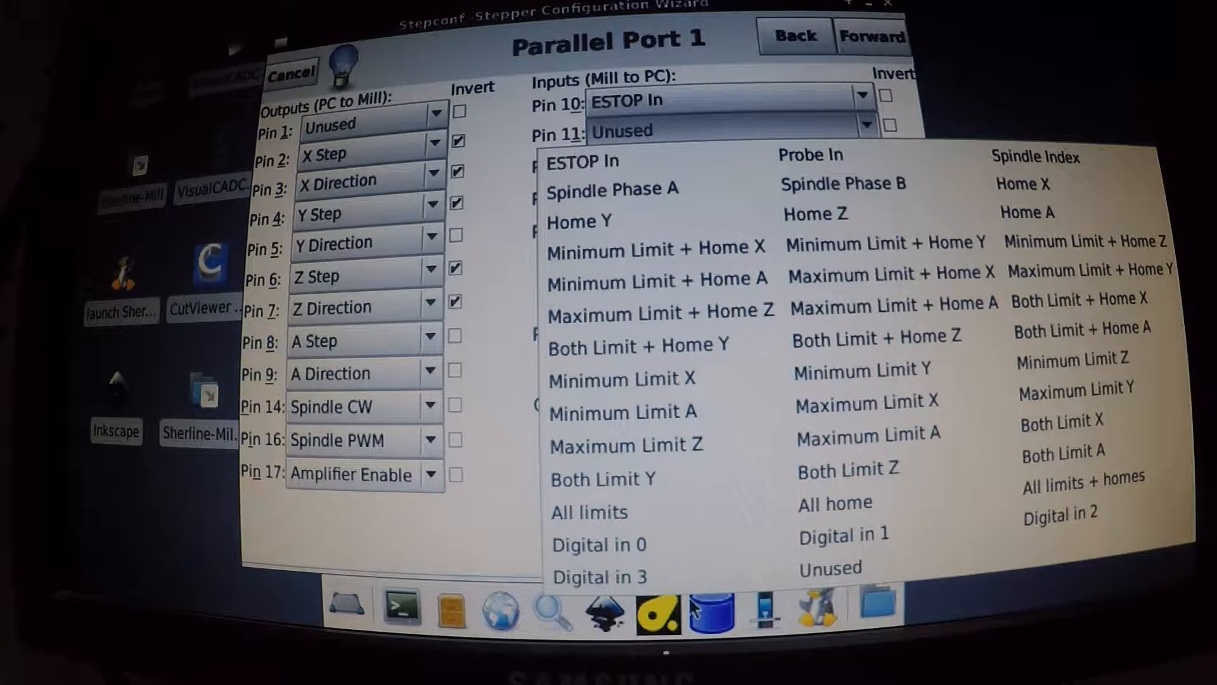
pyautogui.moveTo(885, 243)
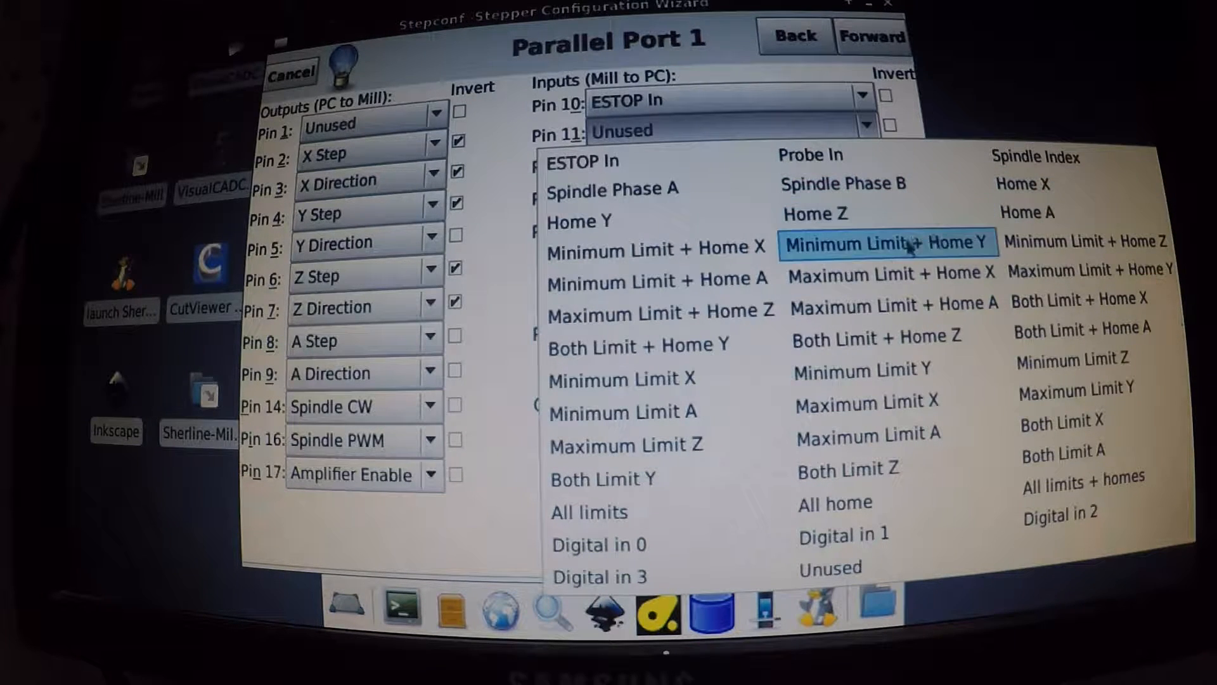
pyautogui.moveTo(881, 184)
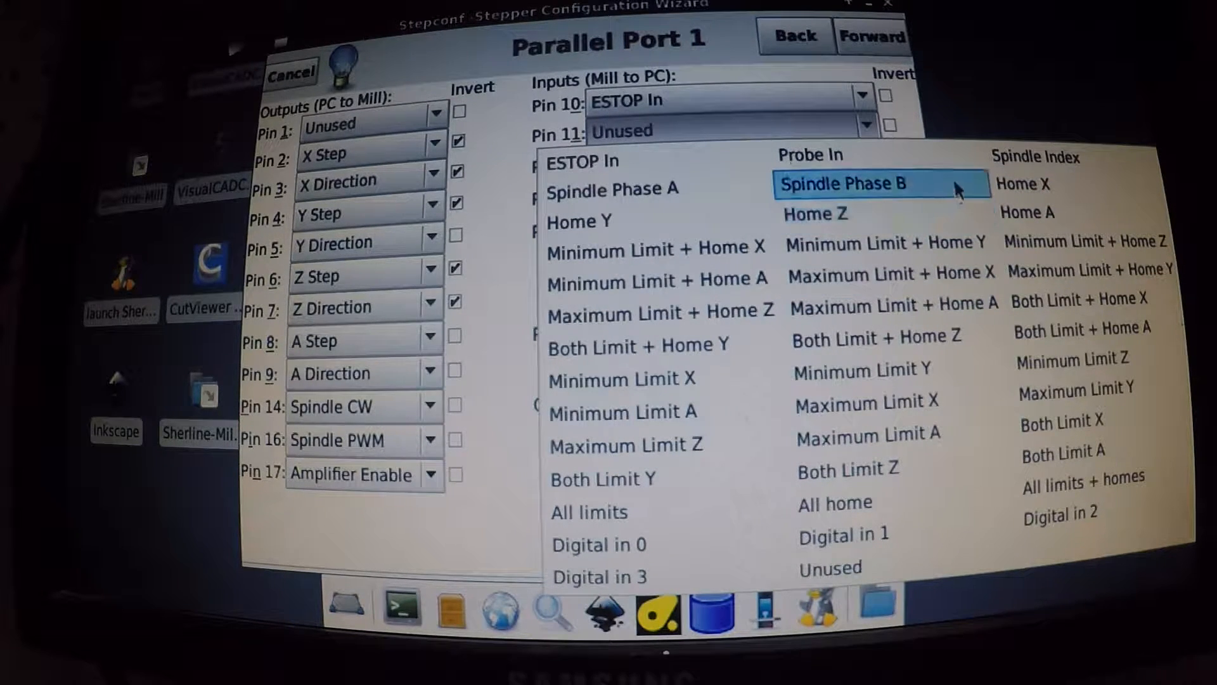
pyautogui.moveTo(877, 155)
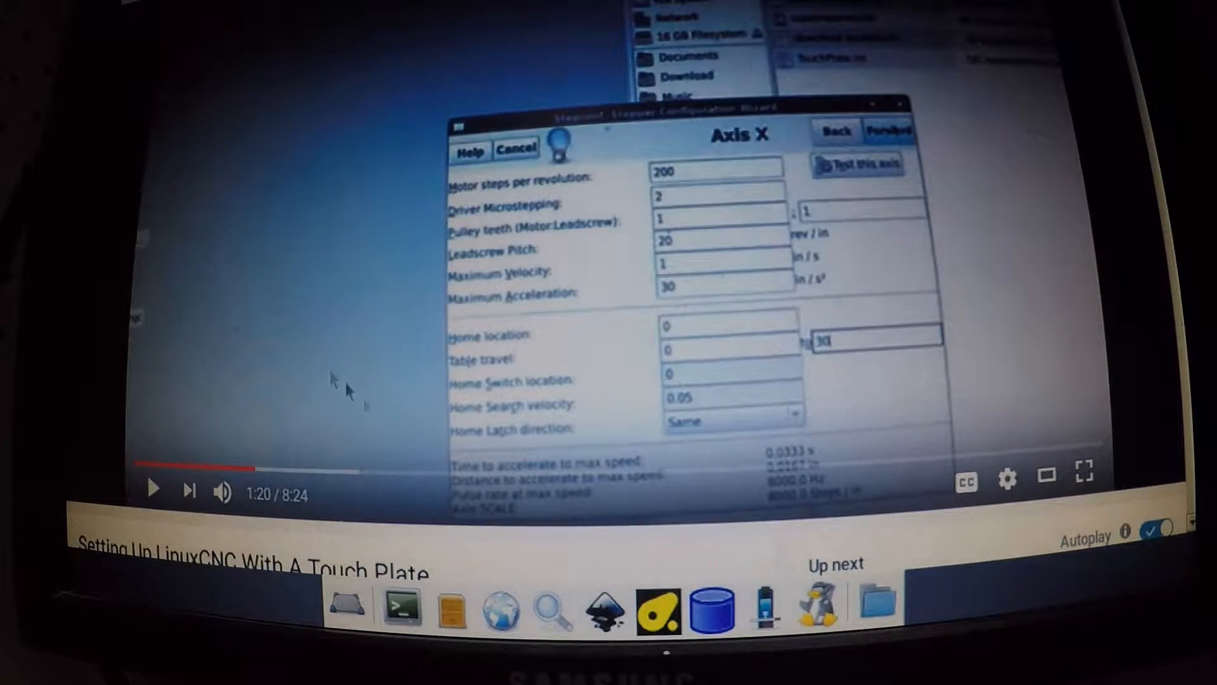
# Scroll down the YouTube tutorial page at the Axis X configuration step.
pyautogui.scroll(-3)
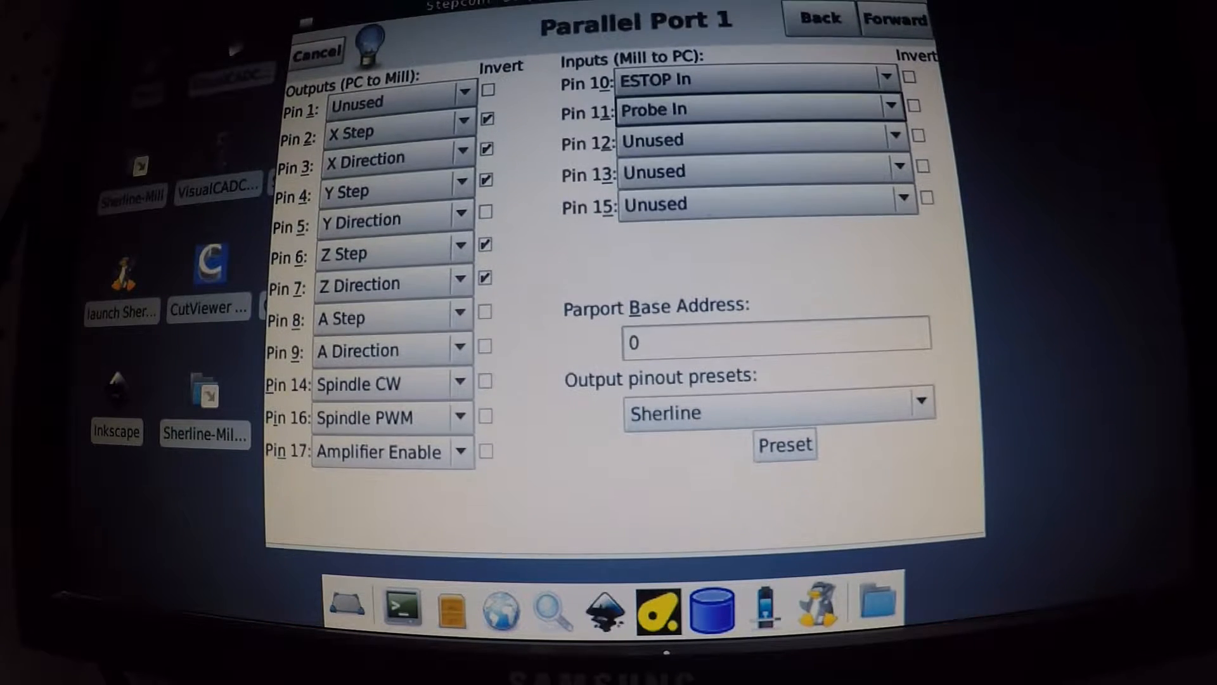
# Invert the Probe In signal on pin 11.
pyautogui.click(920, 109)
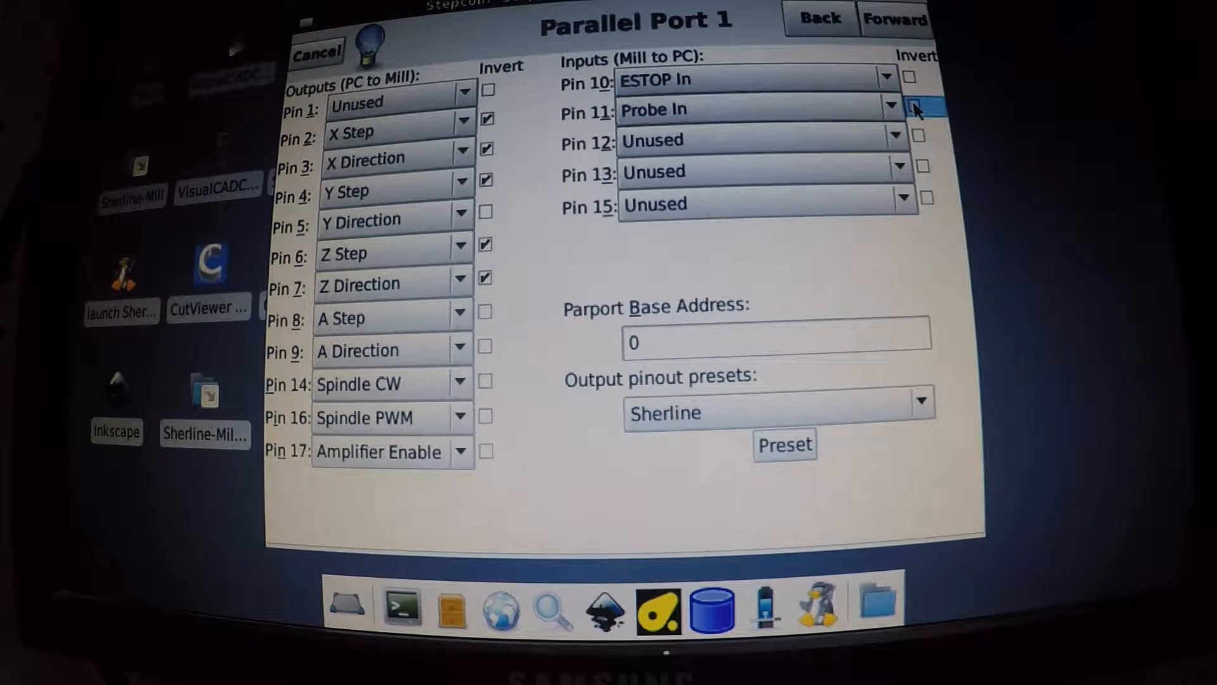
pyautogui.click(923, 106)
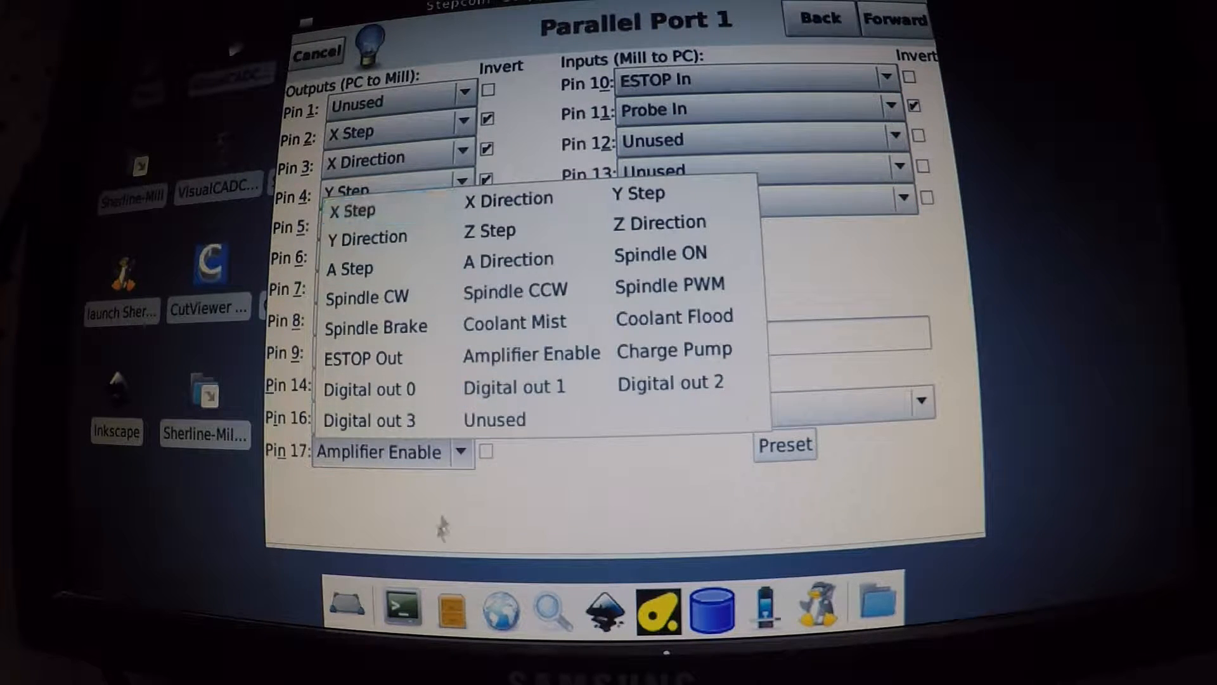
# Set pin 16 to Unused and start changing pin 14 from its spindle signal.
pyautogui.click(669, 286)
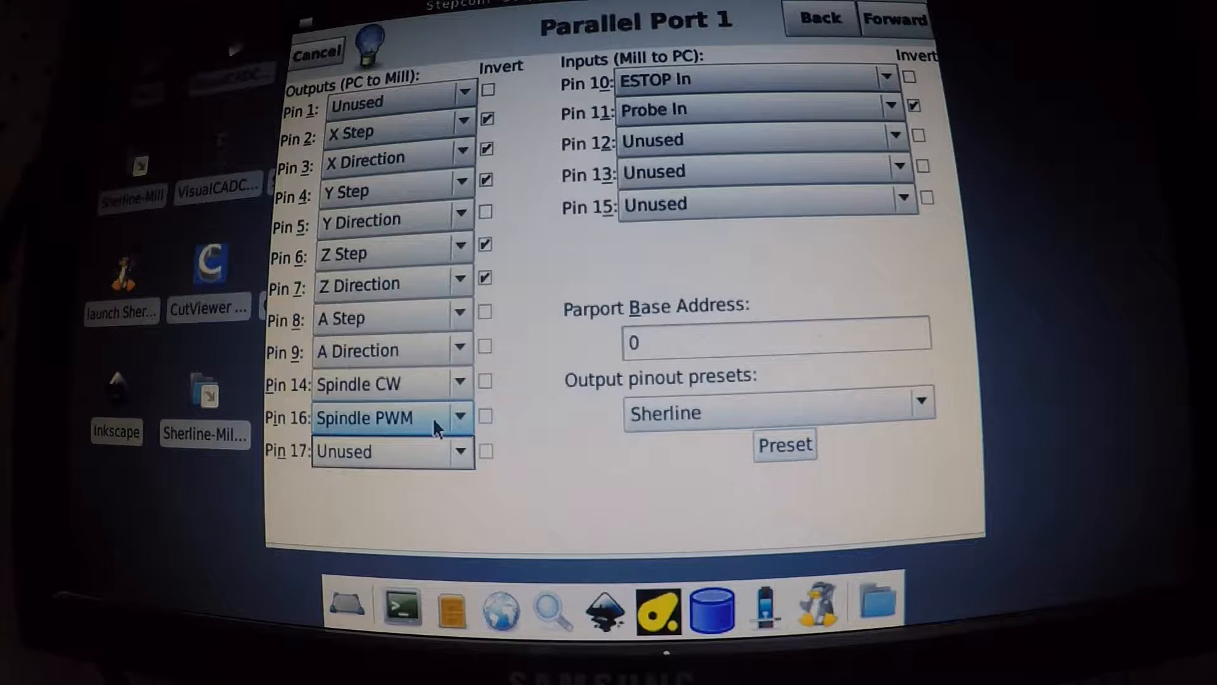
pyautogui.click(459, 416)
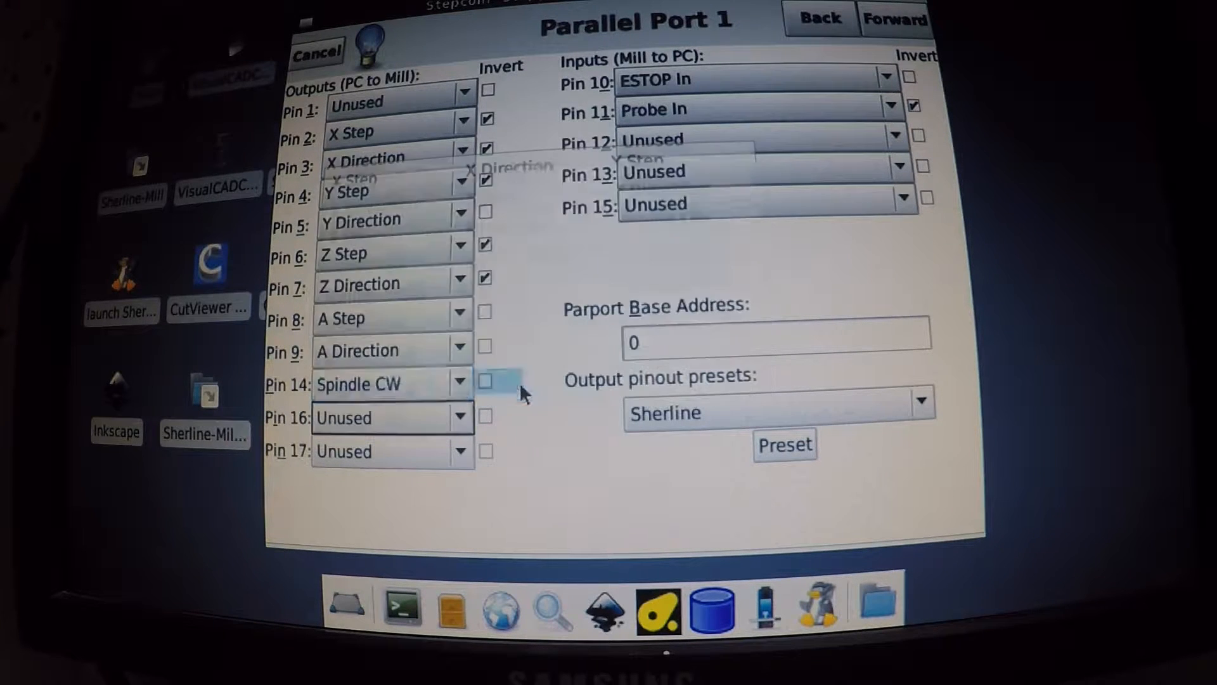
pyautogui.click(392, 383)
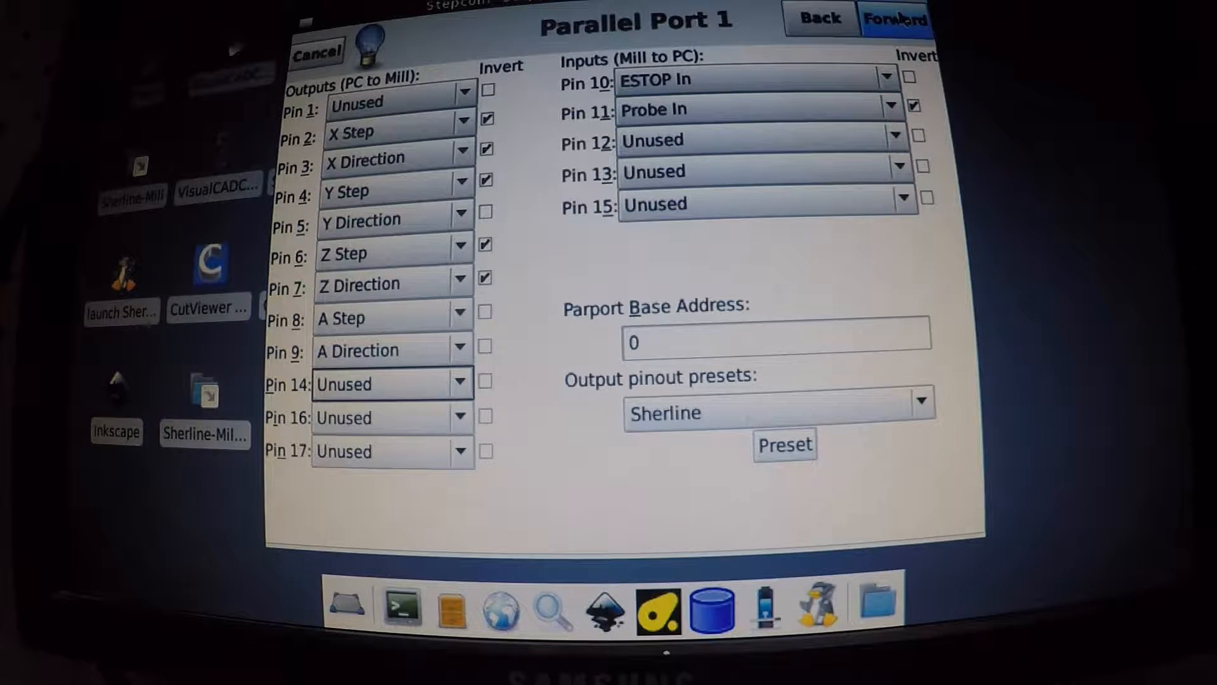
# On the Options page, enable Halui, a custom PyVCP GUI panel and the Classicladder PLC.
pyautogui.click(895, 17)
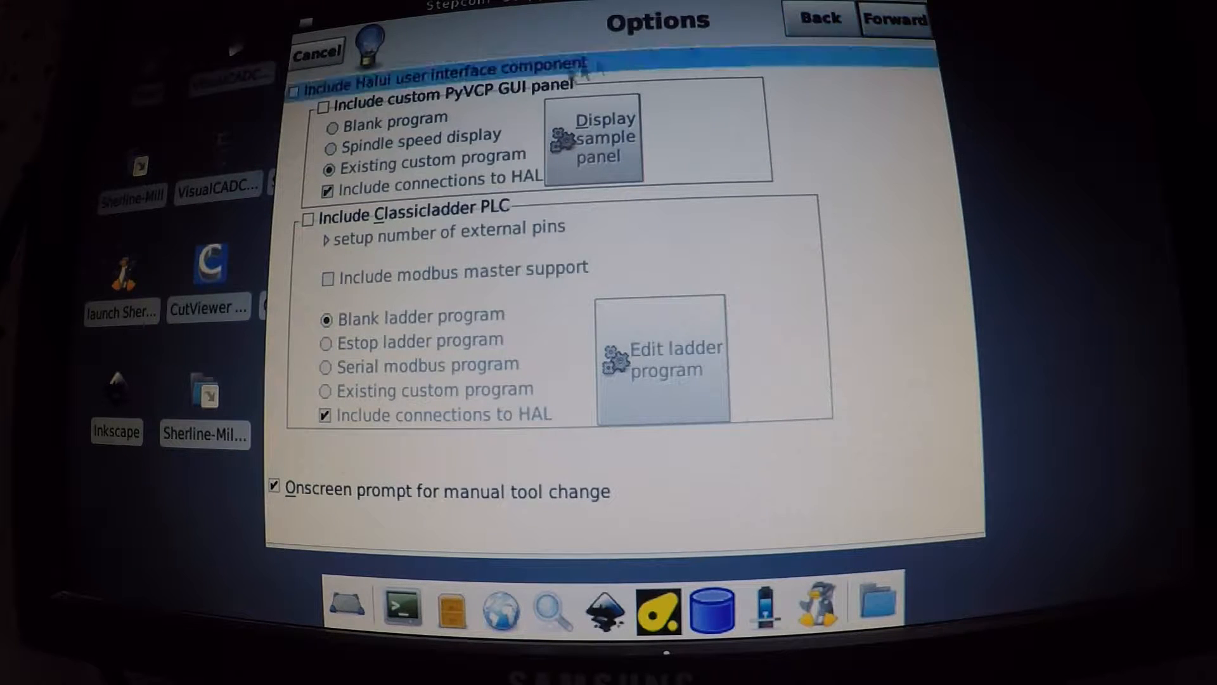
pyautogui.click(293, 91)
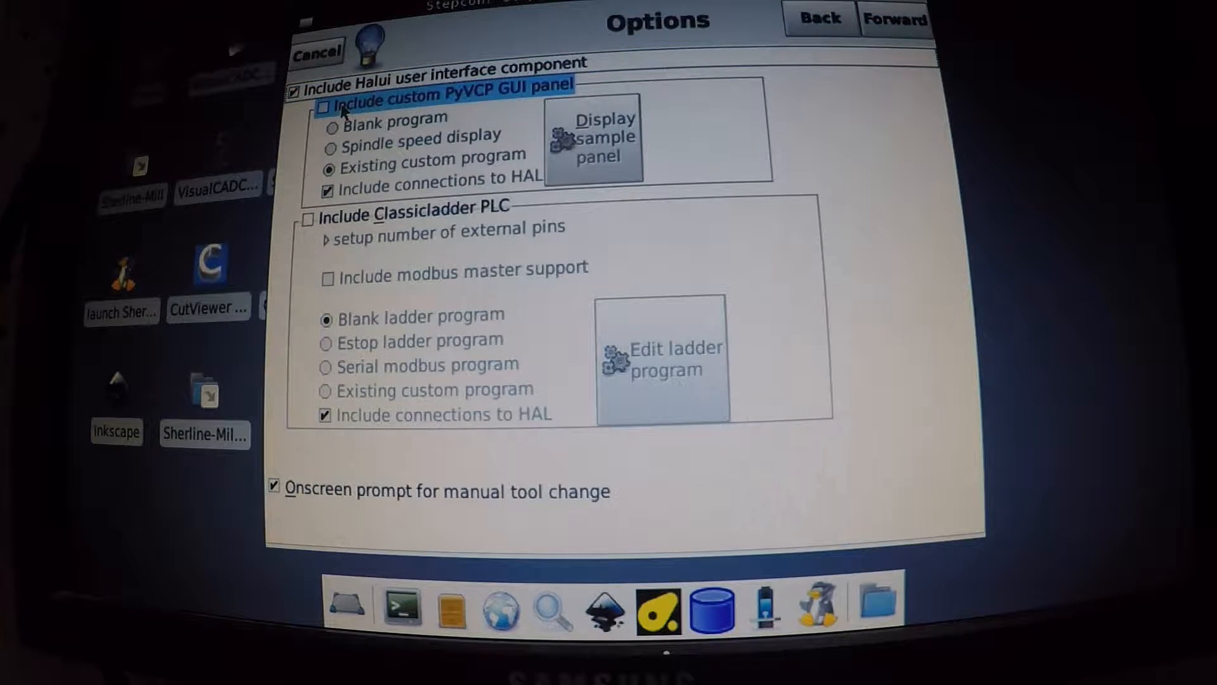
pyautogui.click(328, 105)
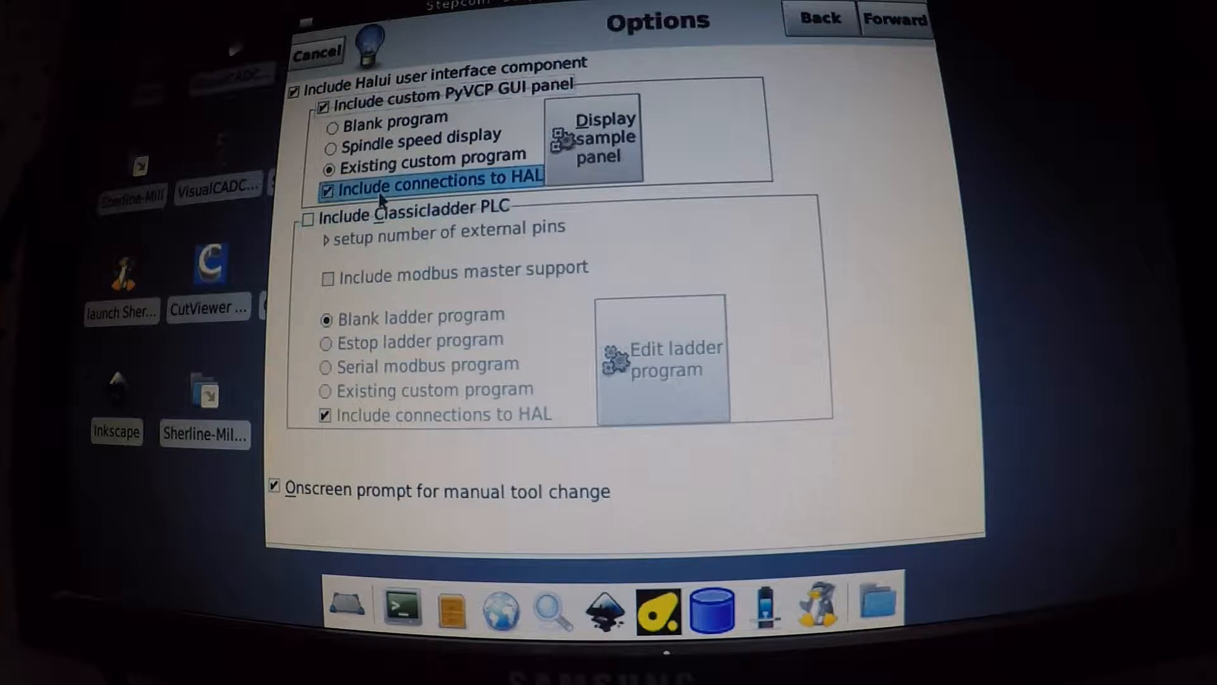
pyautogui.click(307, 216)
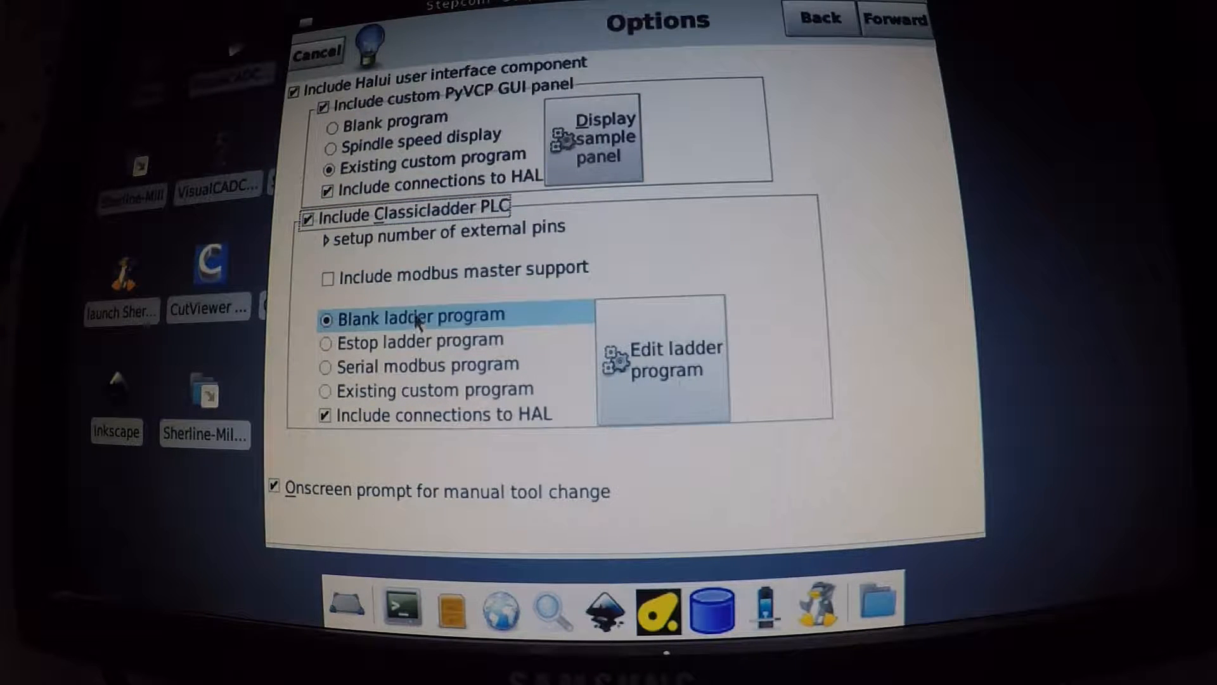
pyautogui.moveTo(392, 443)
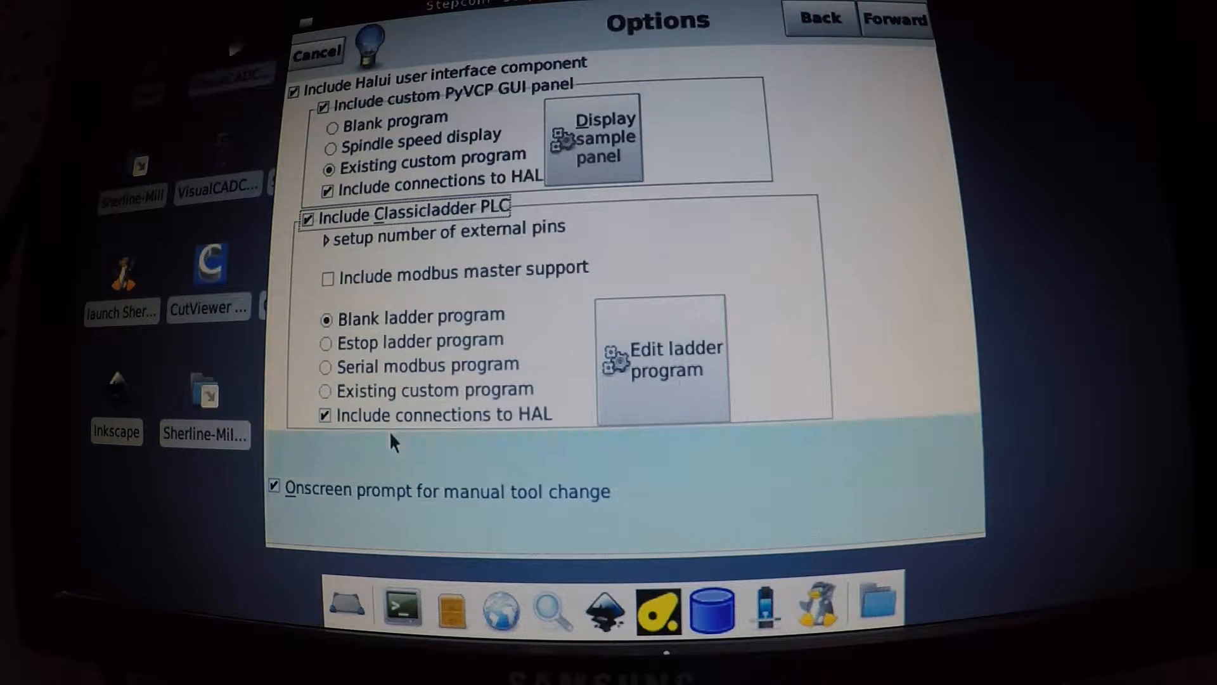
pyautogui.click(417, 317)
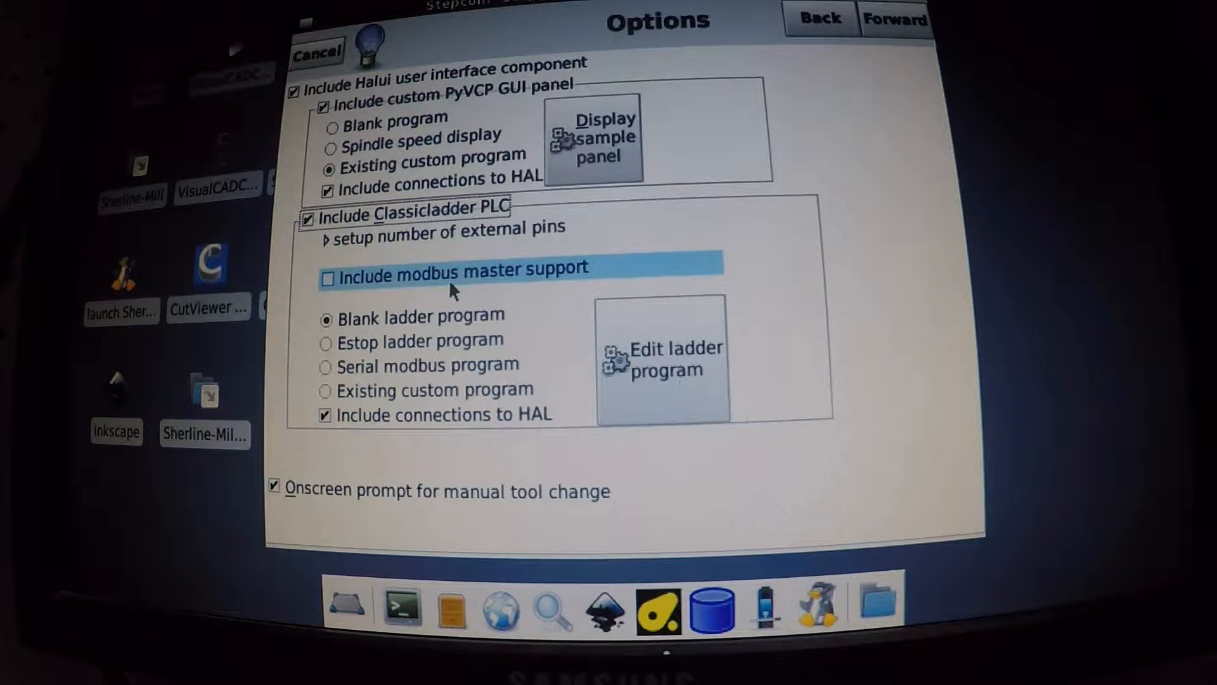
pyautogui.moveTo(706, 216)
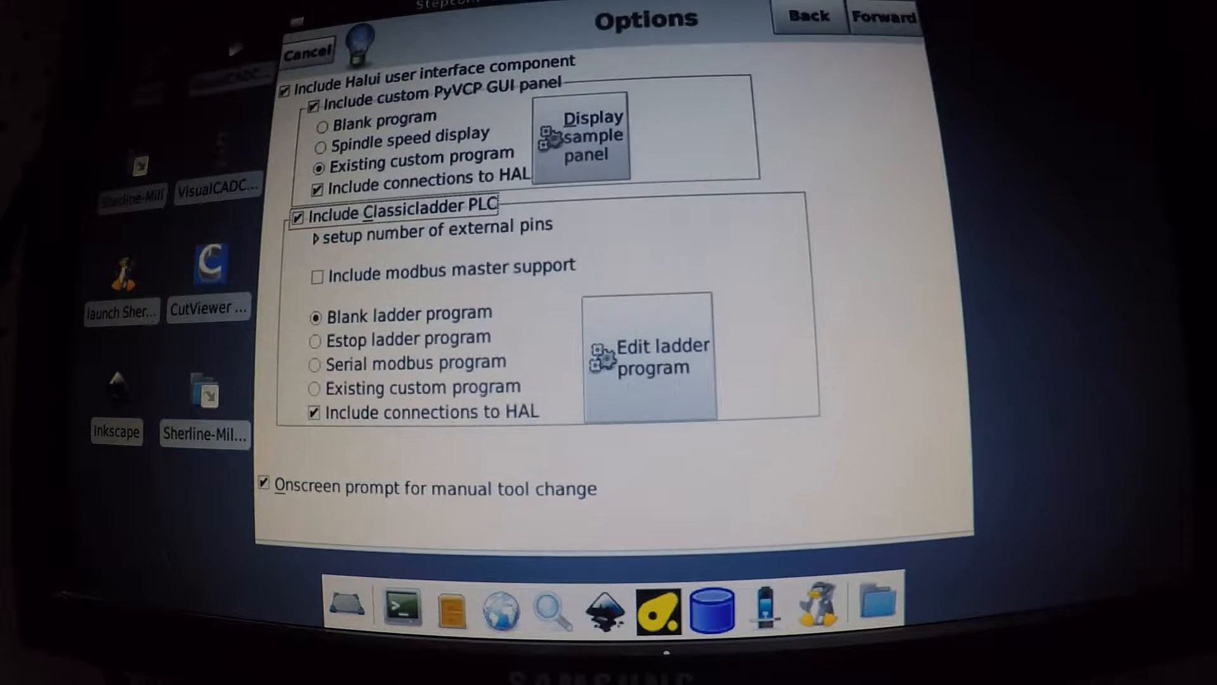
pyautogui.moveTo(893, 241)
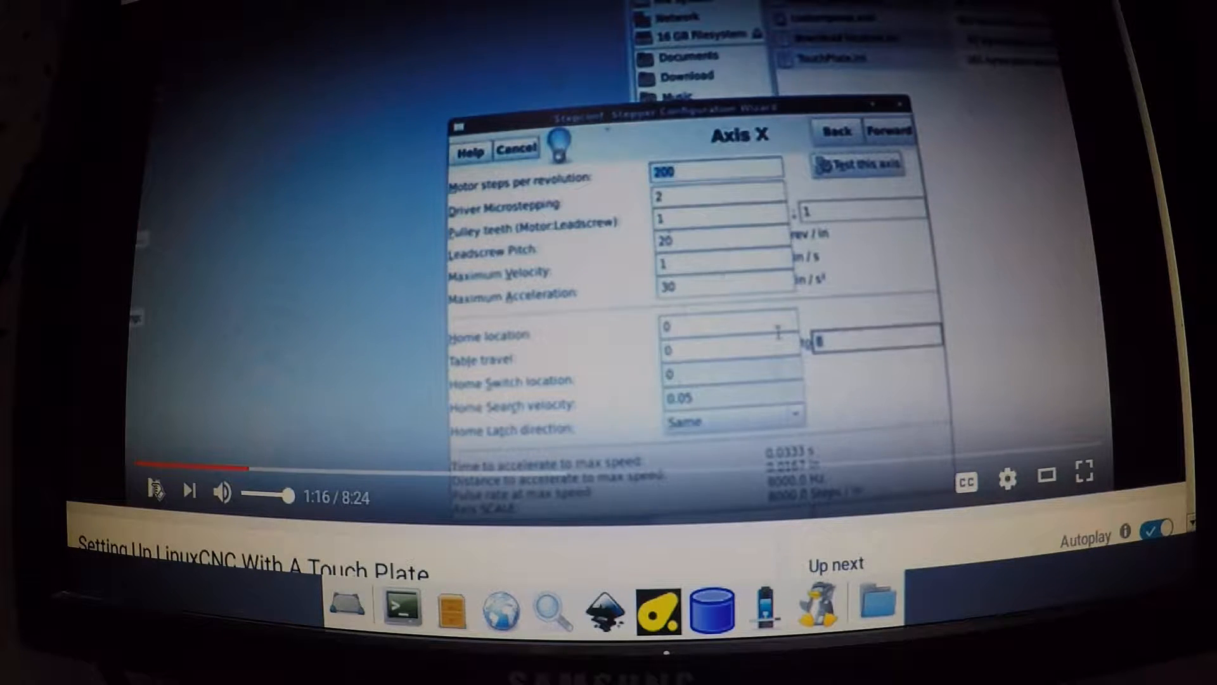
pyautogui.click(155, 494)
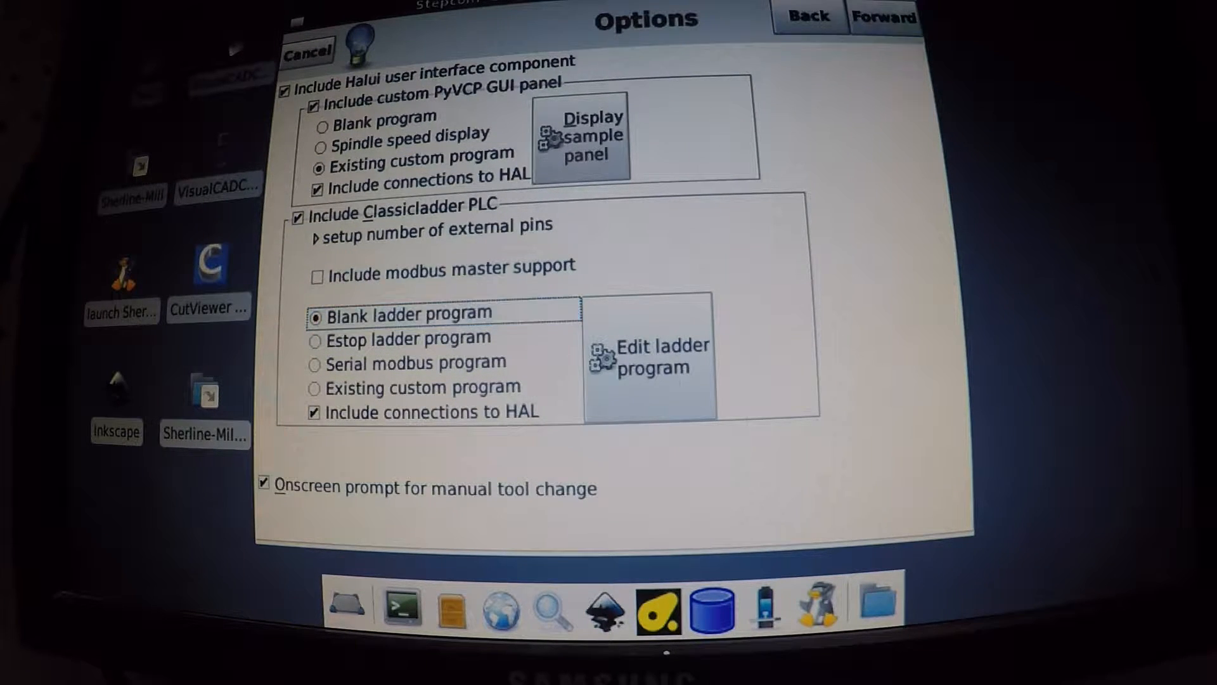
# Accept the Axis X and Z settings, write the configuration files and quit Stepconf.
pyautogui.click(884, 17)
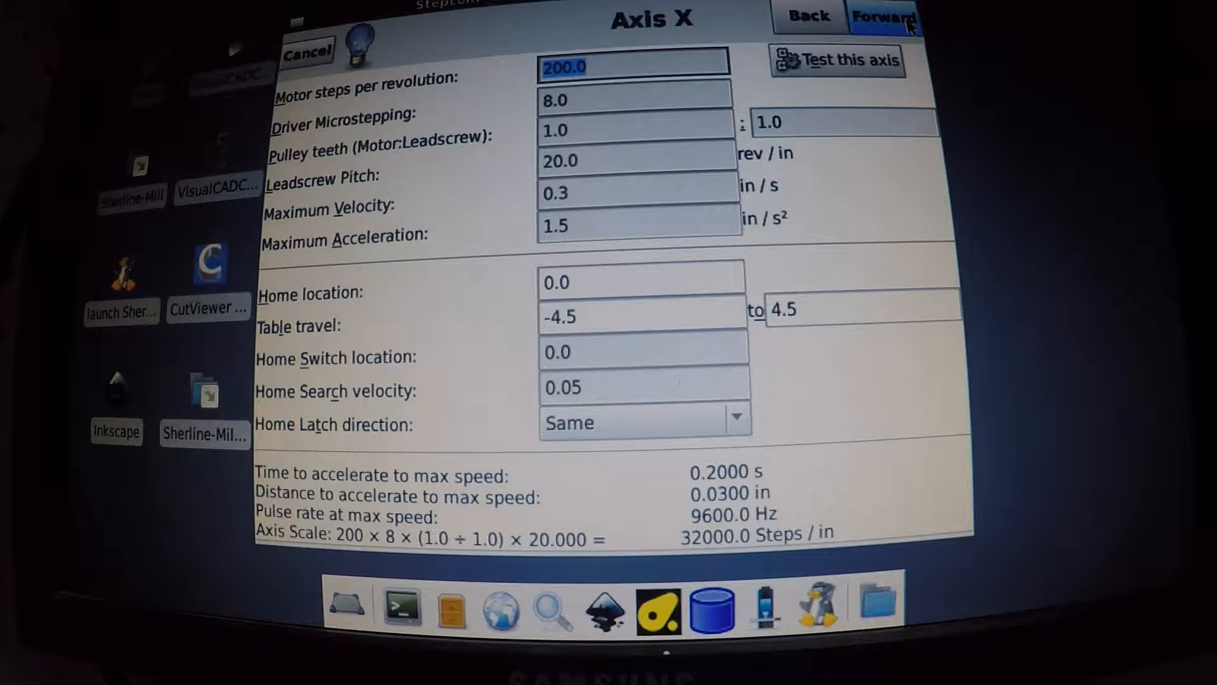
pyautogui.click(882, 16)
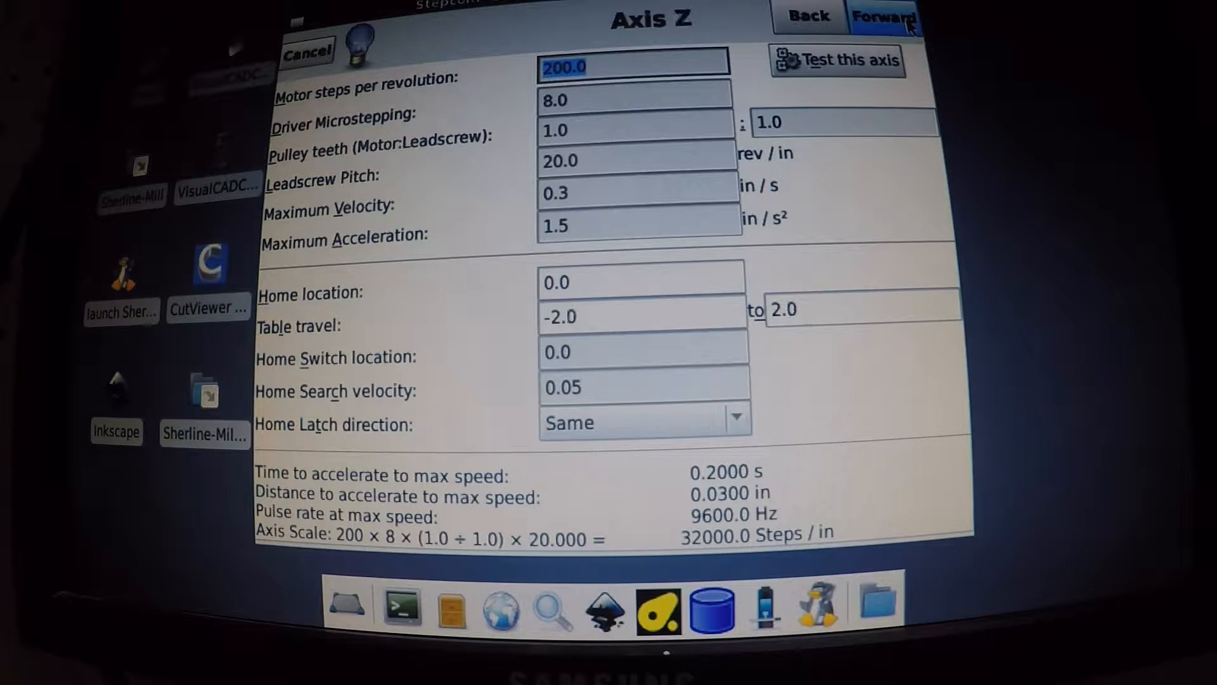
pyautogui.click(884, 17)
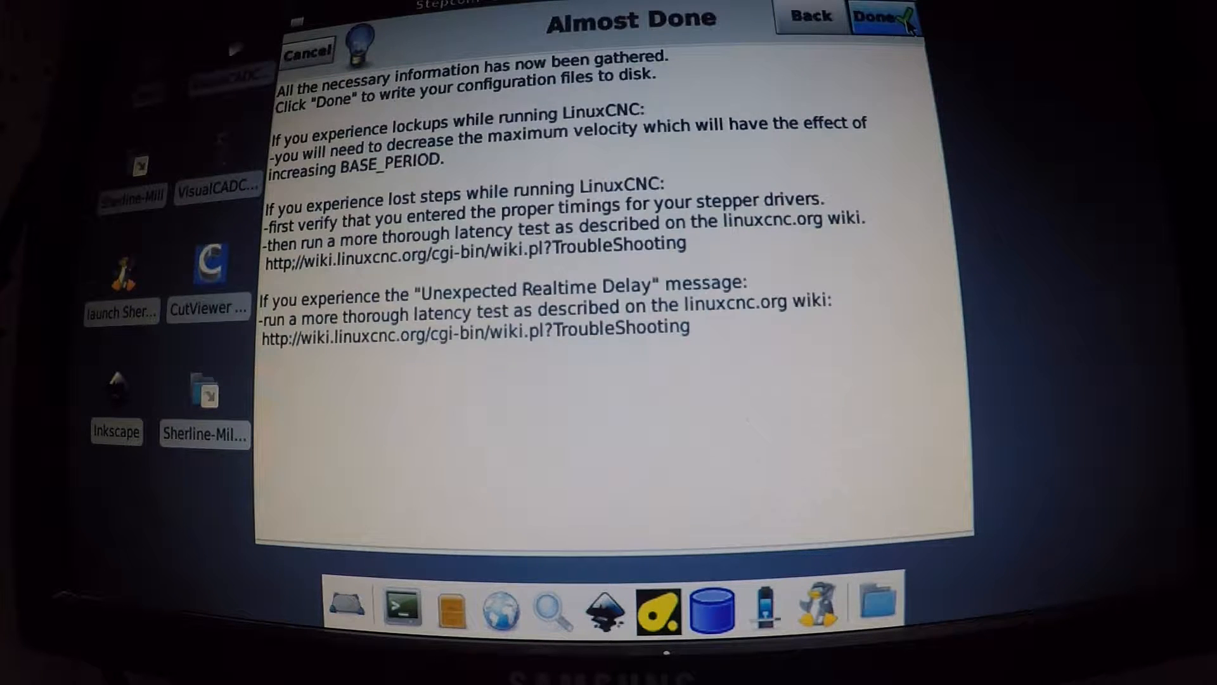
pyautogui.click(880, 17)
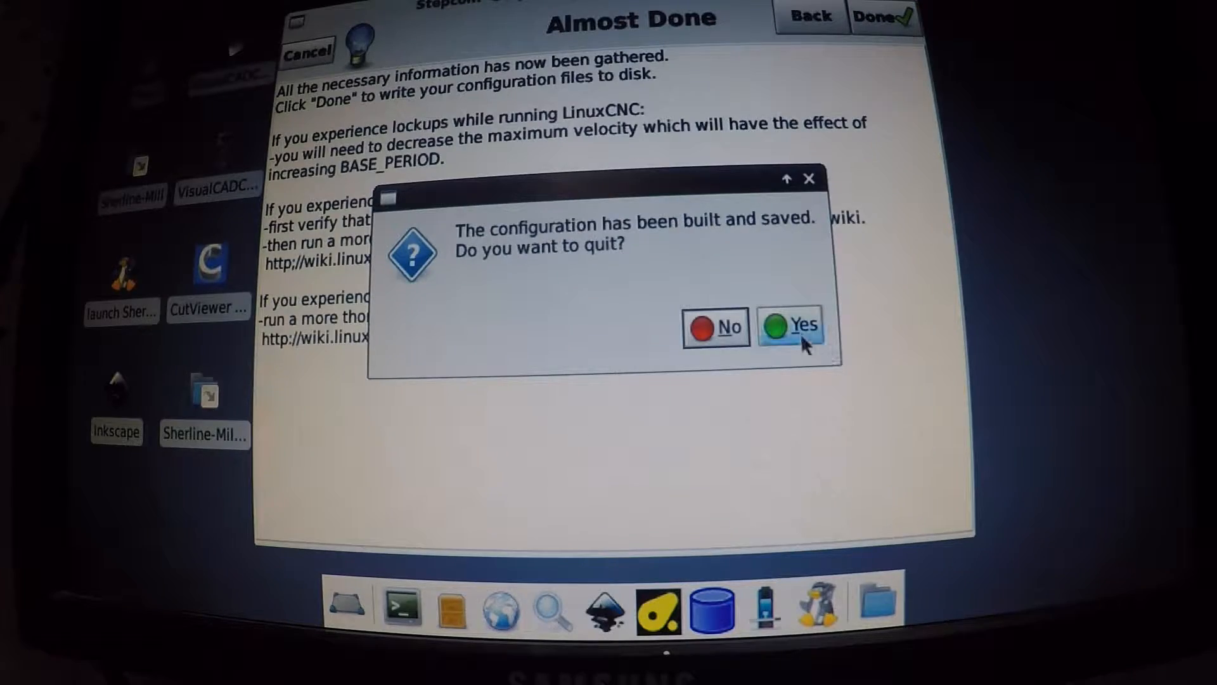
pyautogui.click(792, 326)
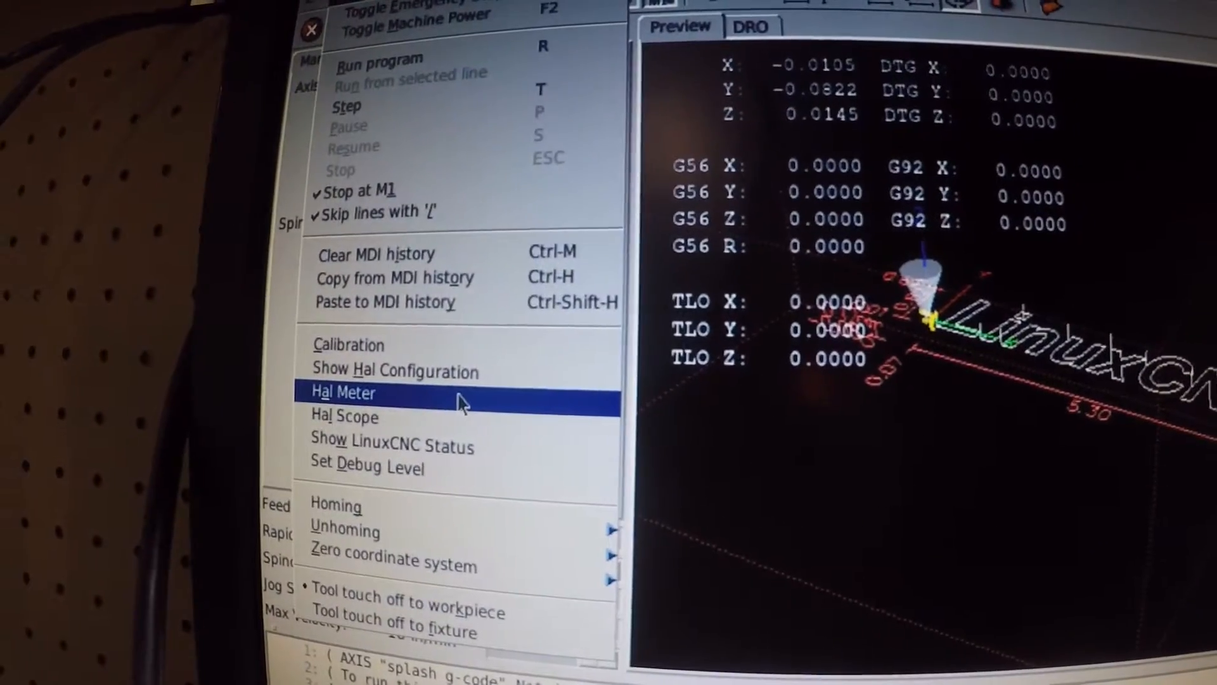
# Start a Hal Meter from the Machine menu and pick the probe-in signal to monitor.
pyautogui.click(343, 392)
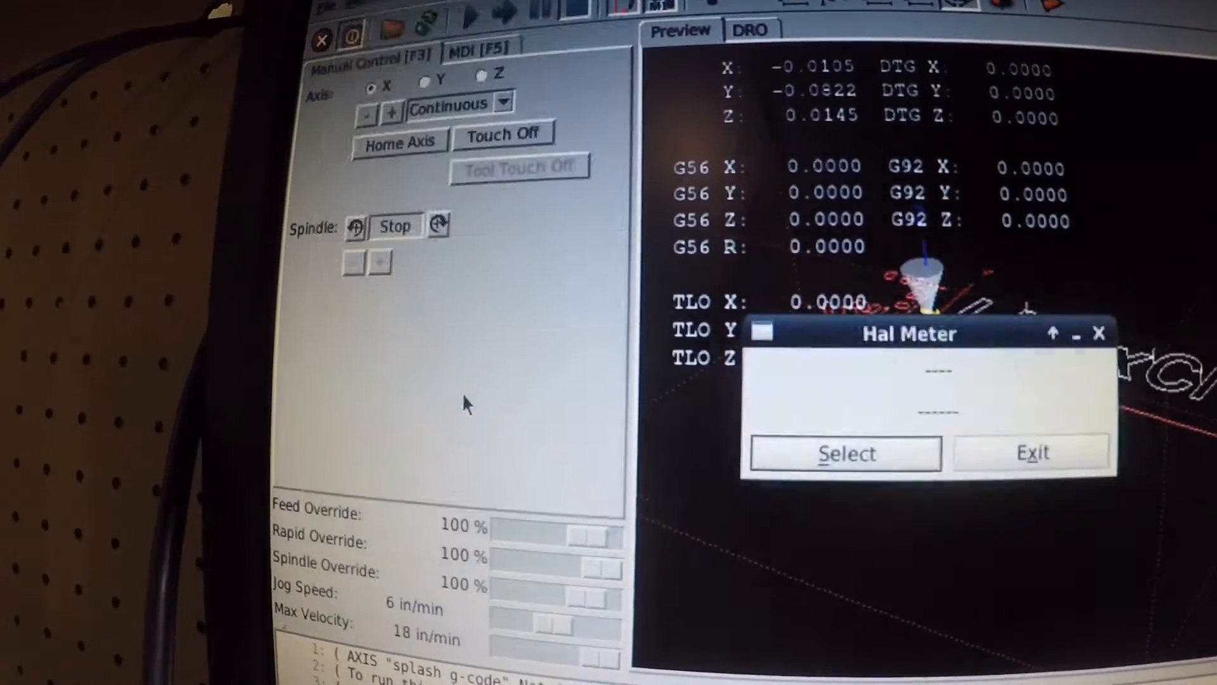
pyautogui.click(845, 454)
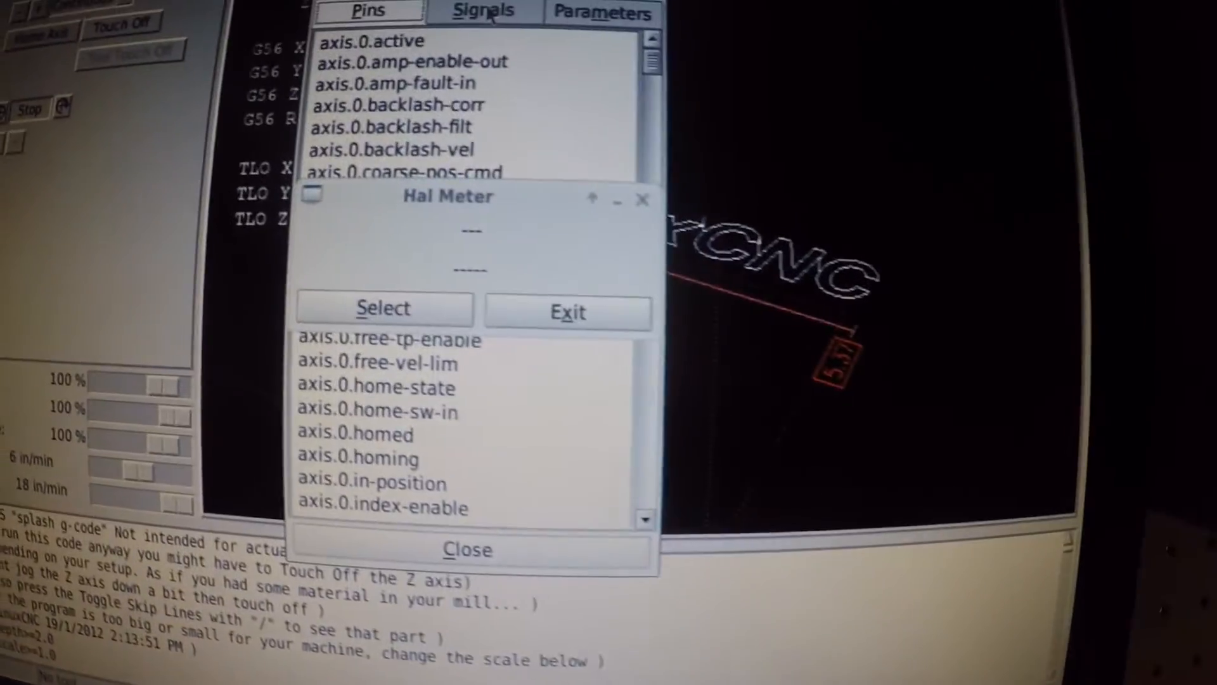
pyautogui.click(482, 11)
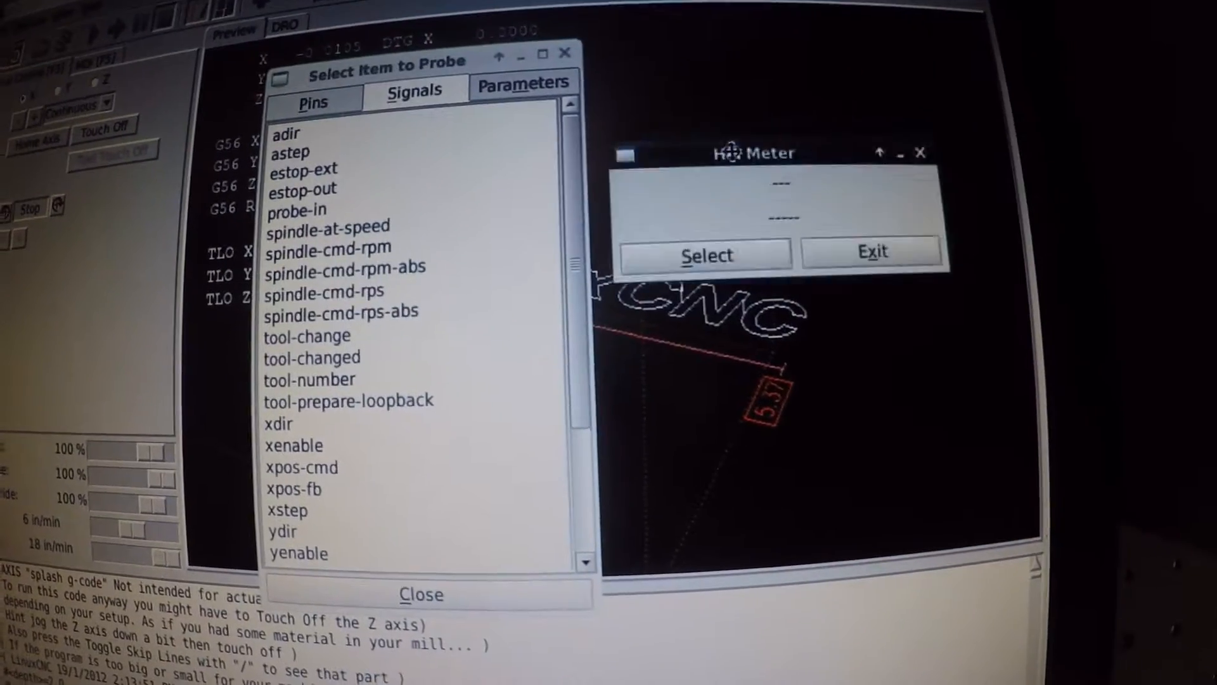
pyautogui.click(296, 209)
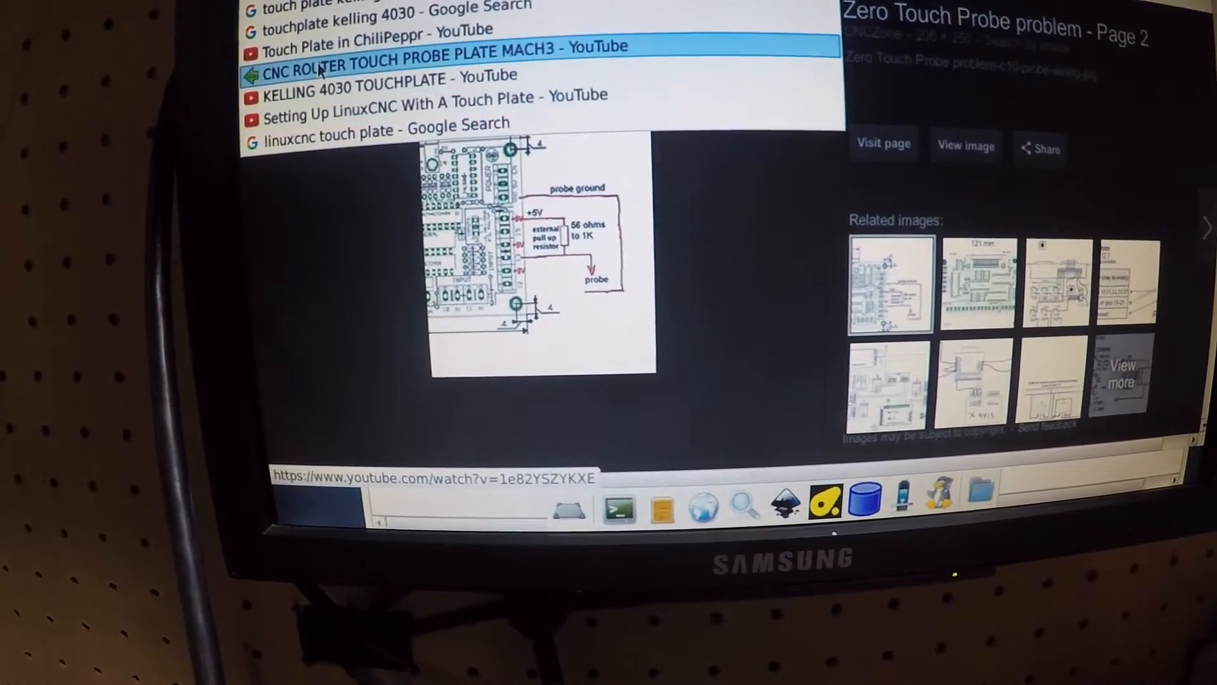
# Reopen the Setting Up LinuxCNC With A Touch Plate video from the address bar history.
pyautogui.click(443, 61)
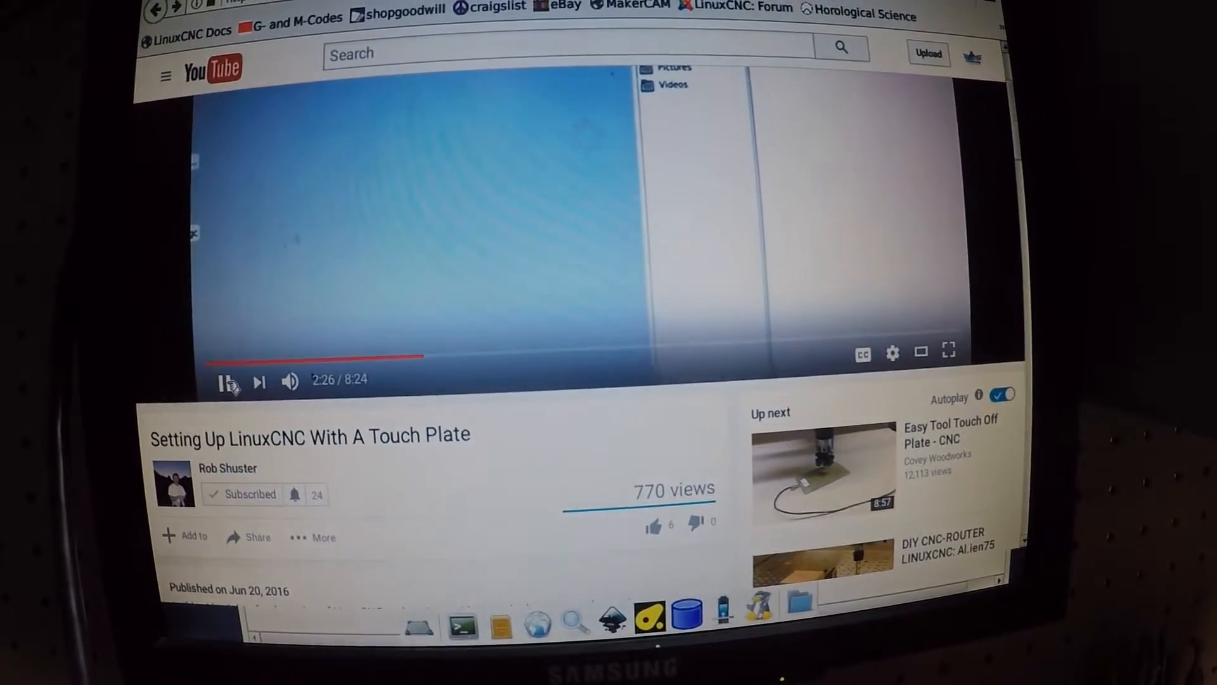
# Pause the Setting Up LinuxCNC With A Touch Plate video partway through.
pyautogui.click(230, 381)
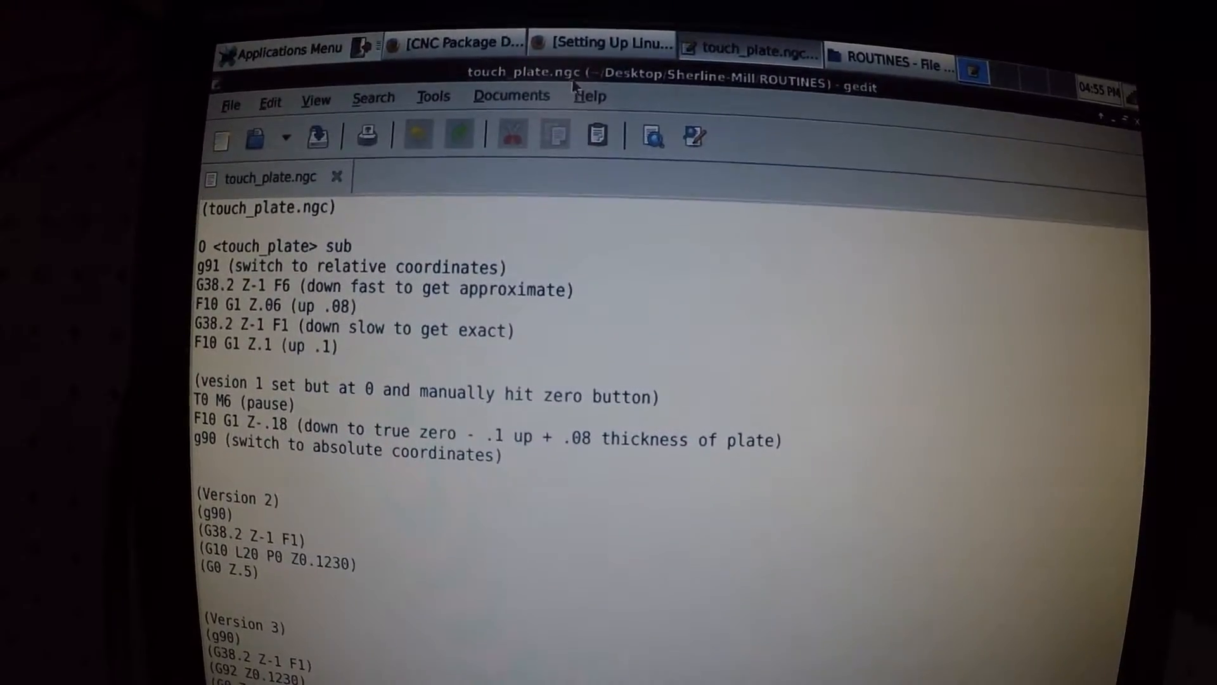
# In touch_plate.ngc, select the 08 plate-thickness value in the true-zero line for editing.
pyautogui.scroll(-3)
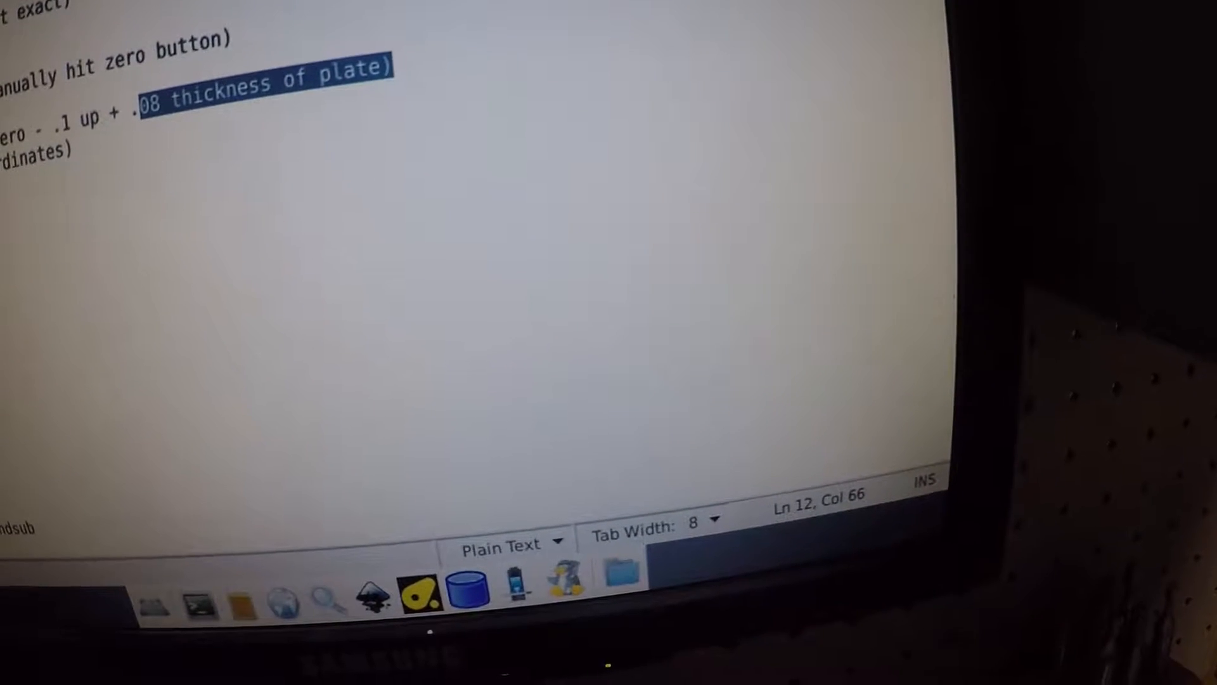
pyautogui.click(144, 135)
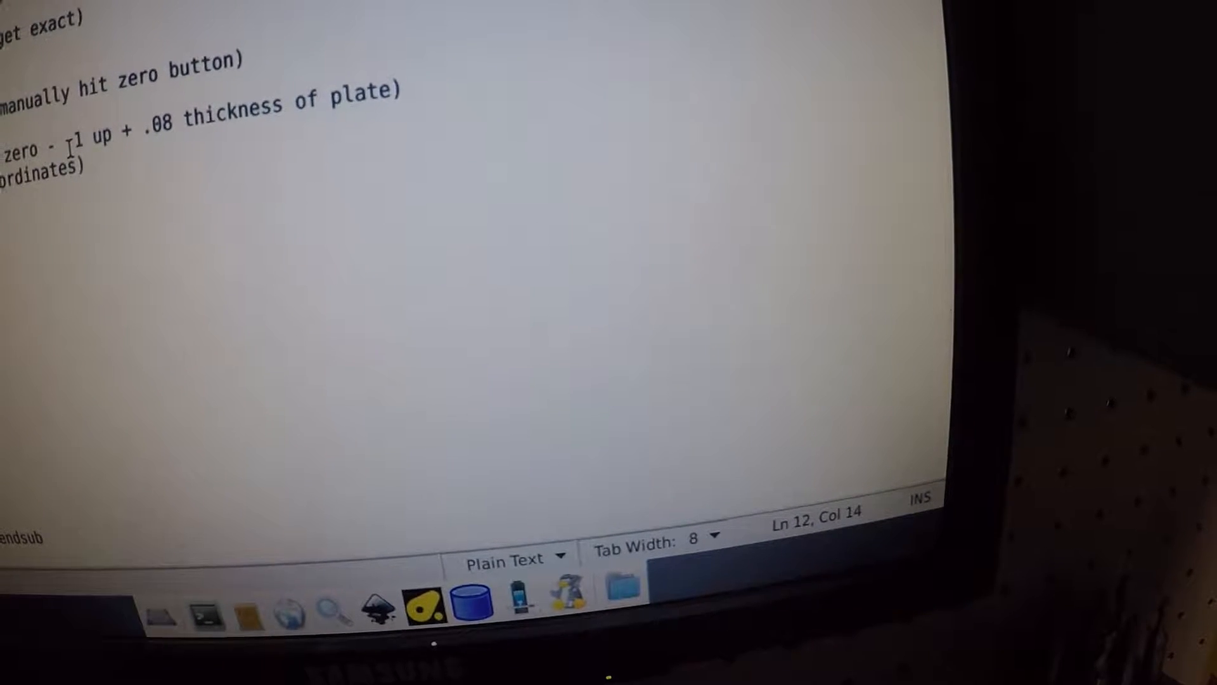
pyautogui.moveTo(49, 132); pyautogui.dragTo(128, 130)
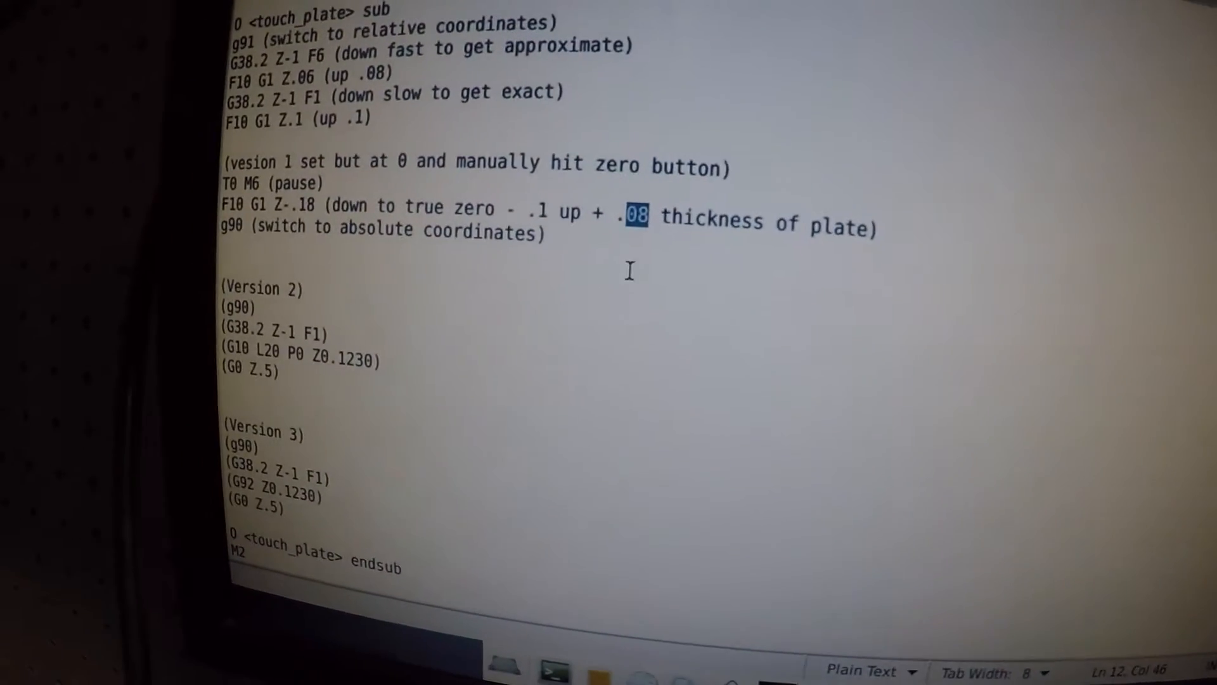
pyautogui.scroll(-3)
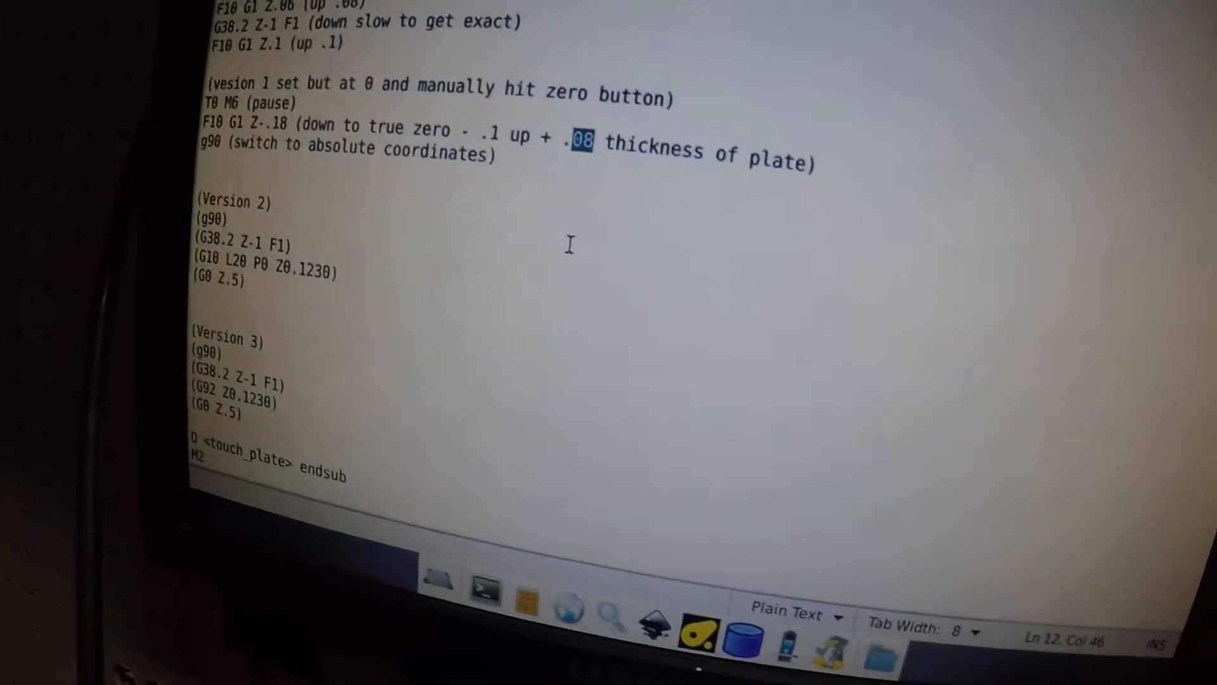
pyautogui.scroll(3)
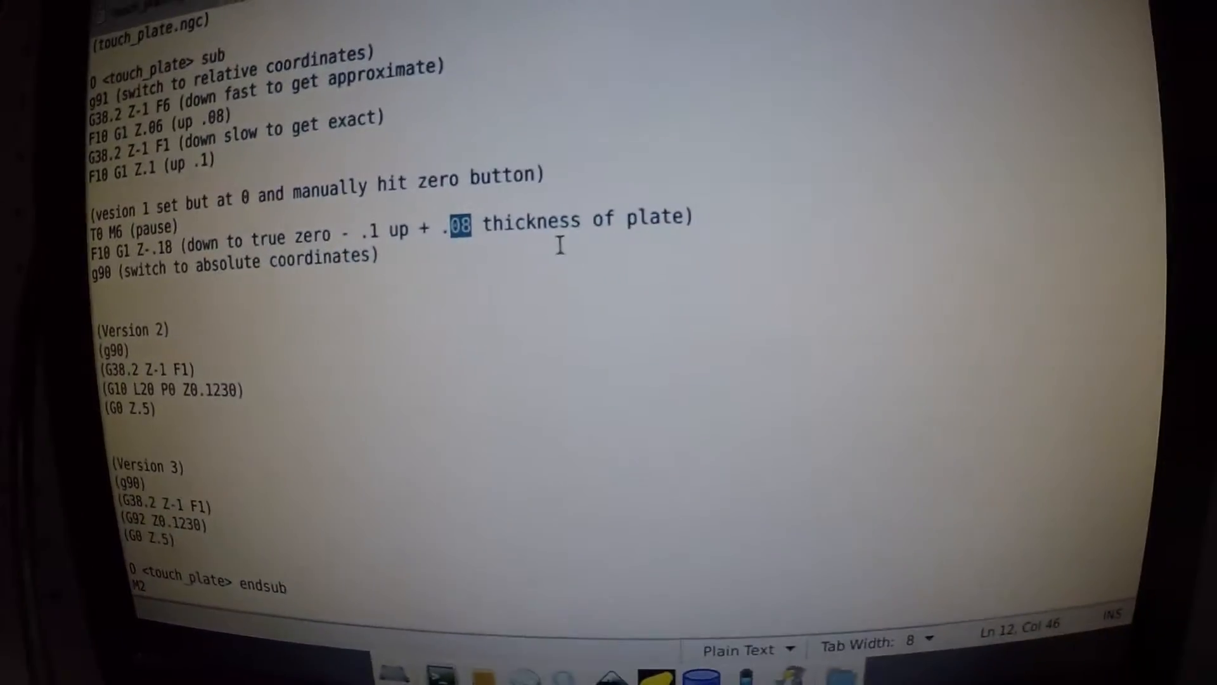